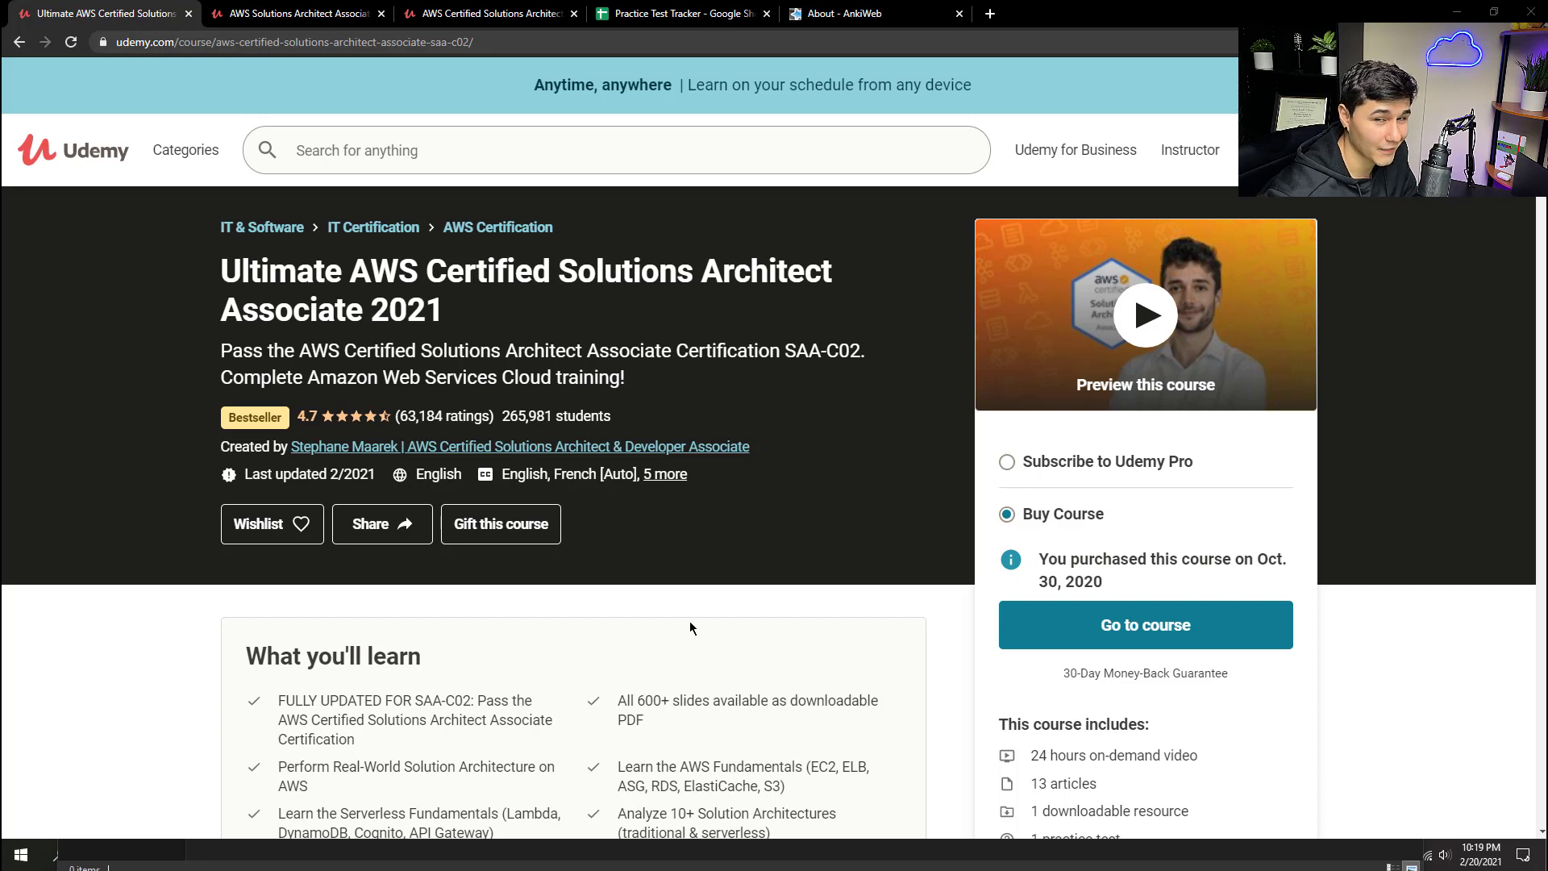
pyautogui.moveTo(734, 582)
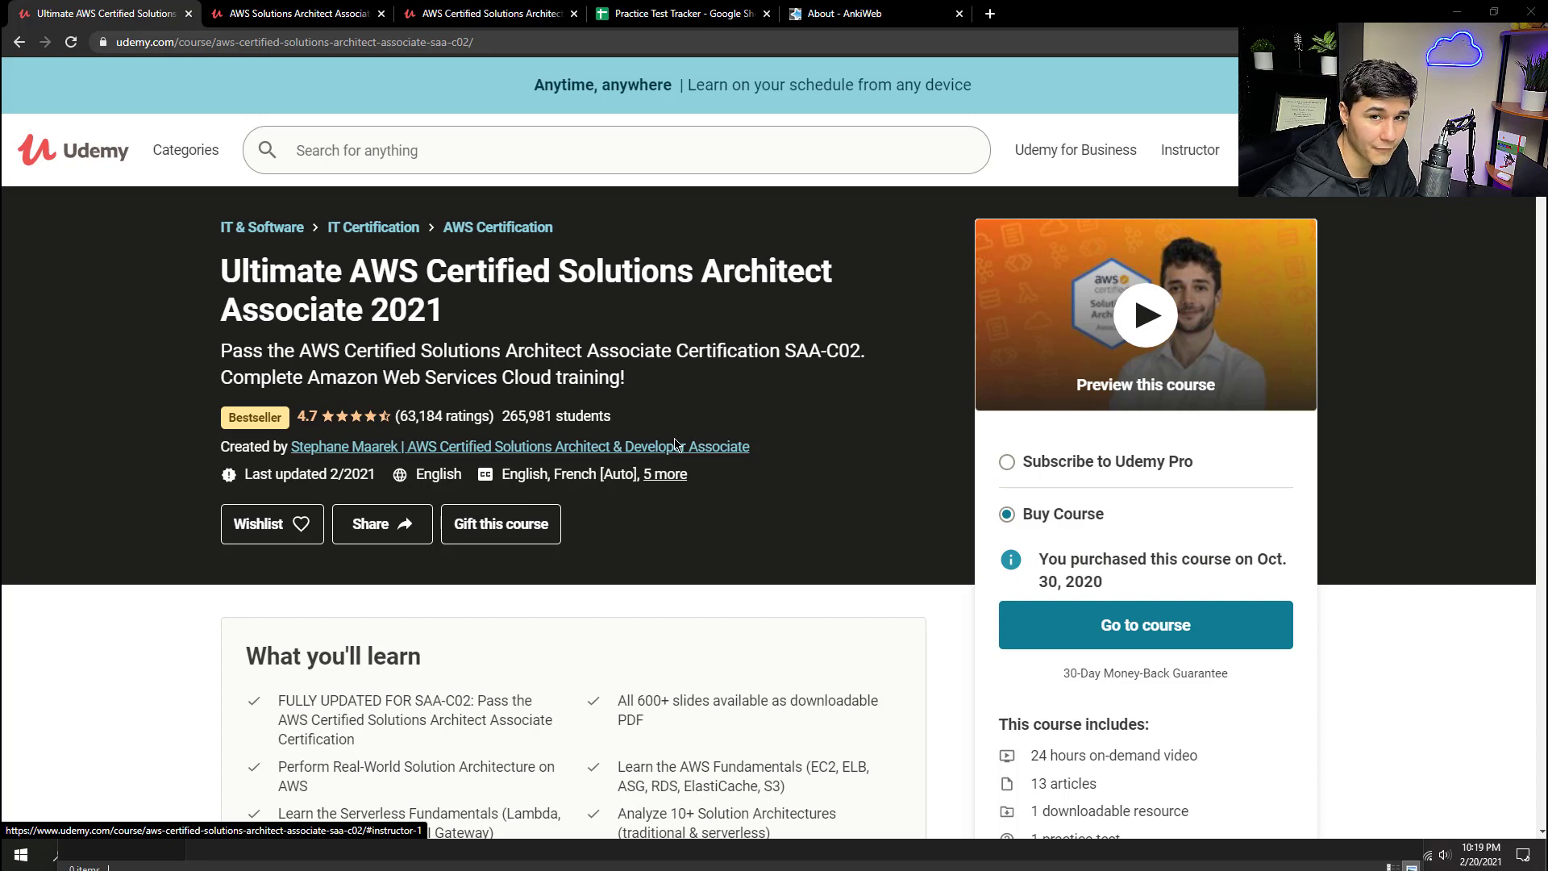
pyautogui.moveTo(714, 432)
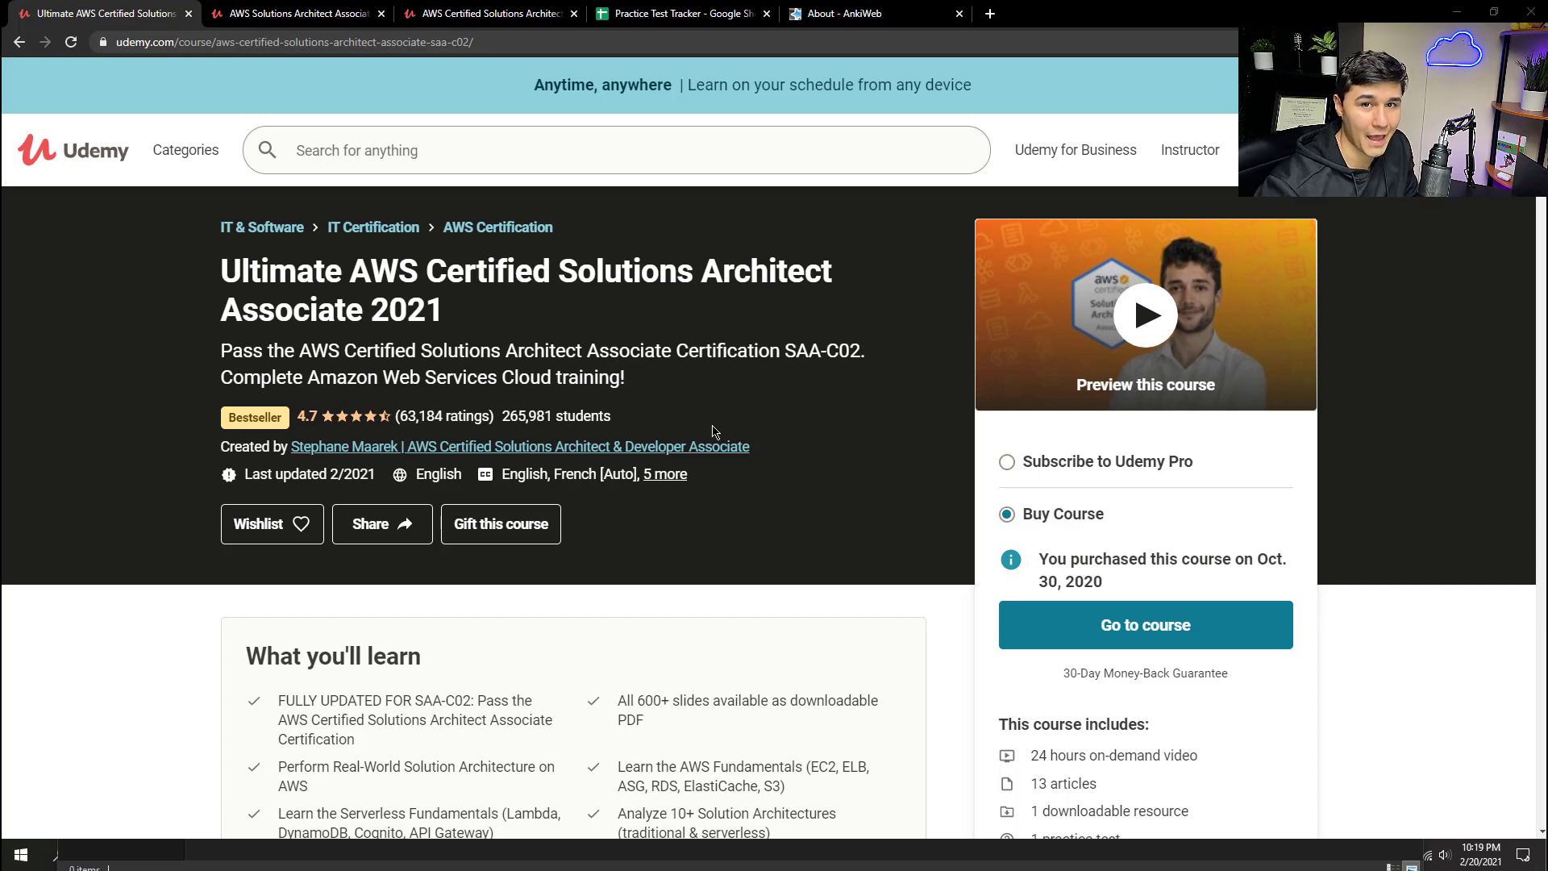
# Scroll down through the current Udemy course page.
pyautogui.scroll(-3)
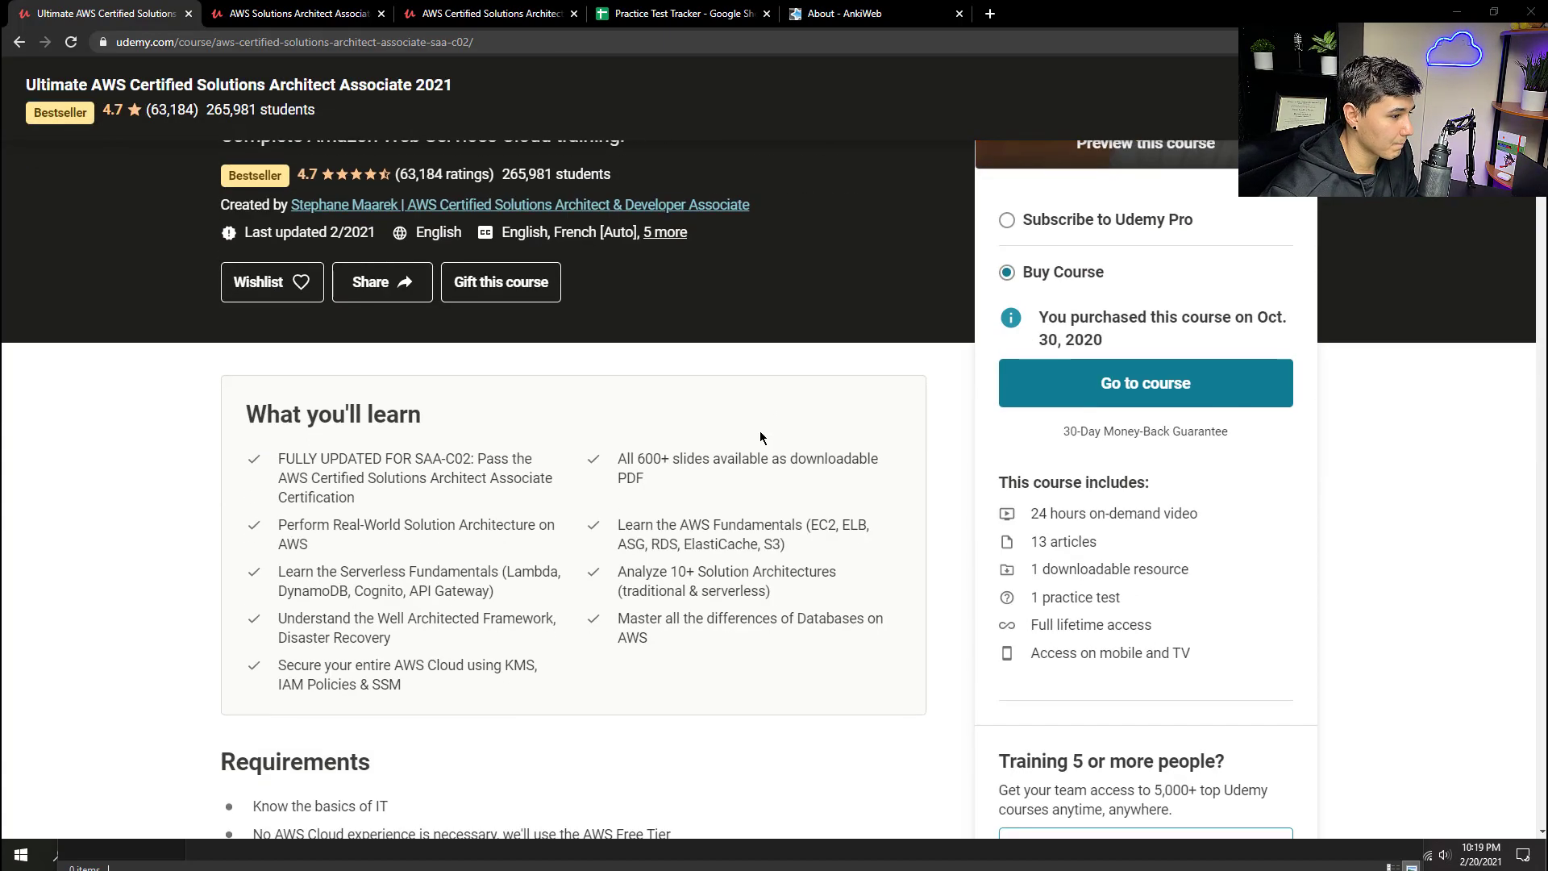
pyautogui.scroll(-3)
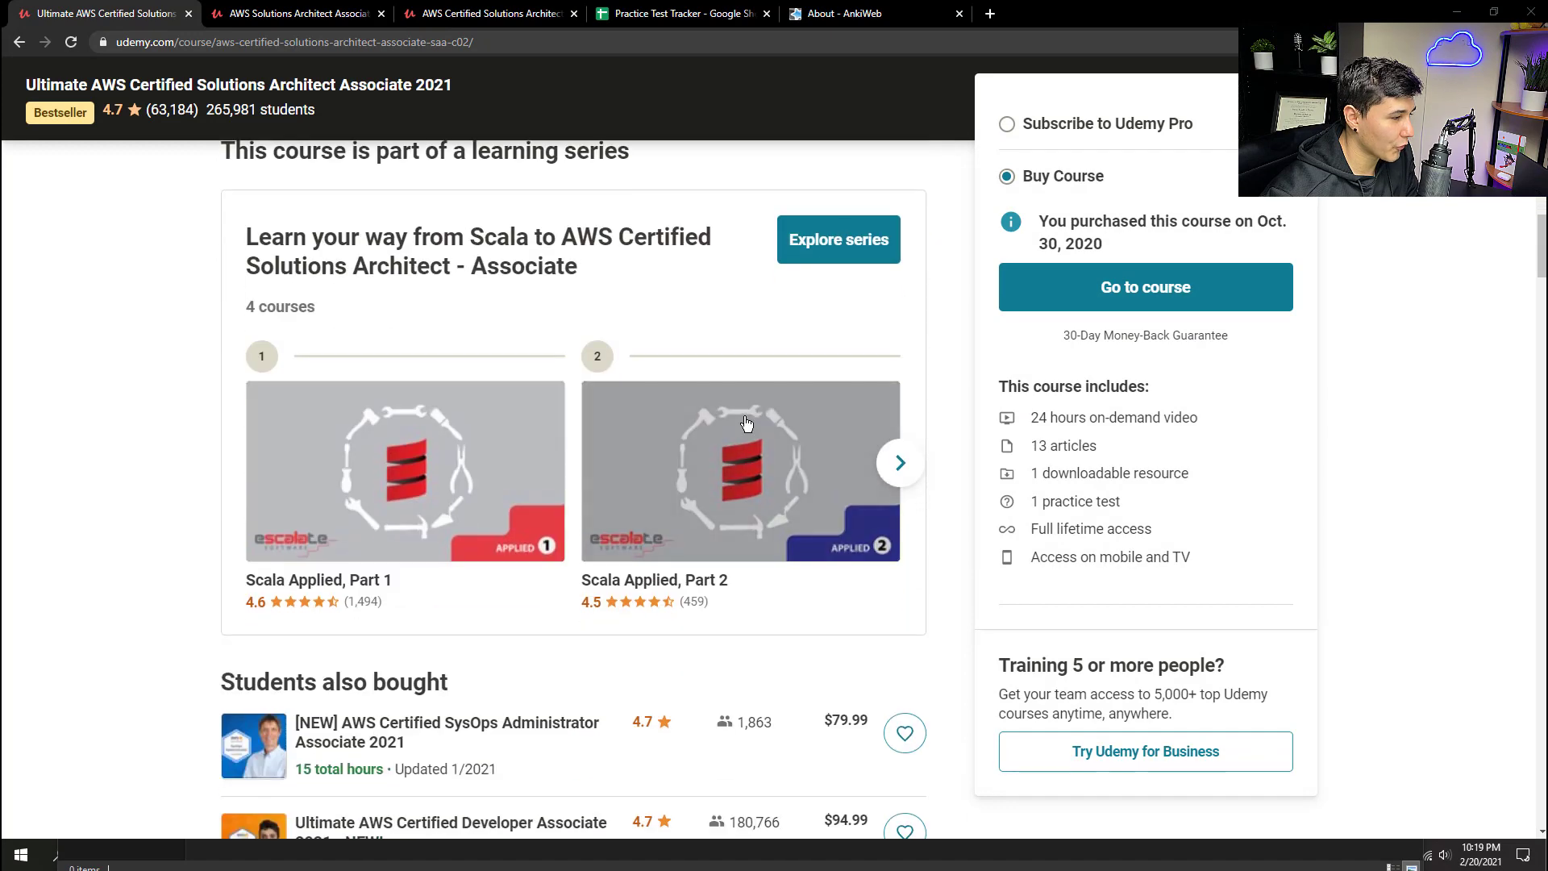
pyautogui.scroll(-3)
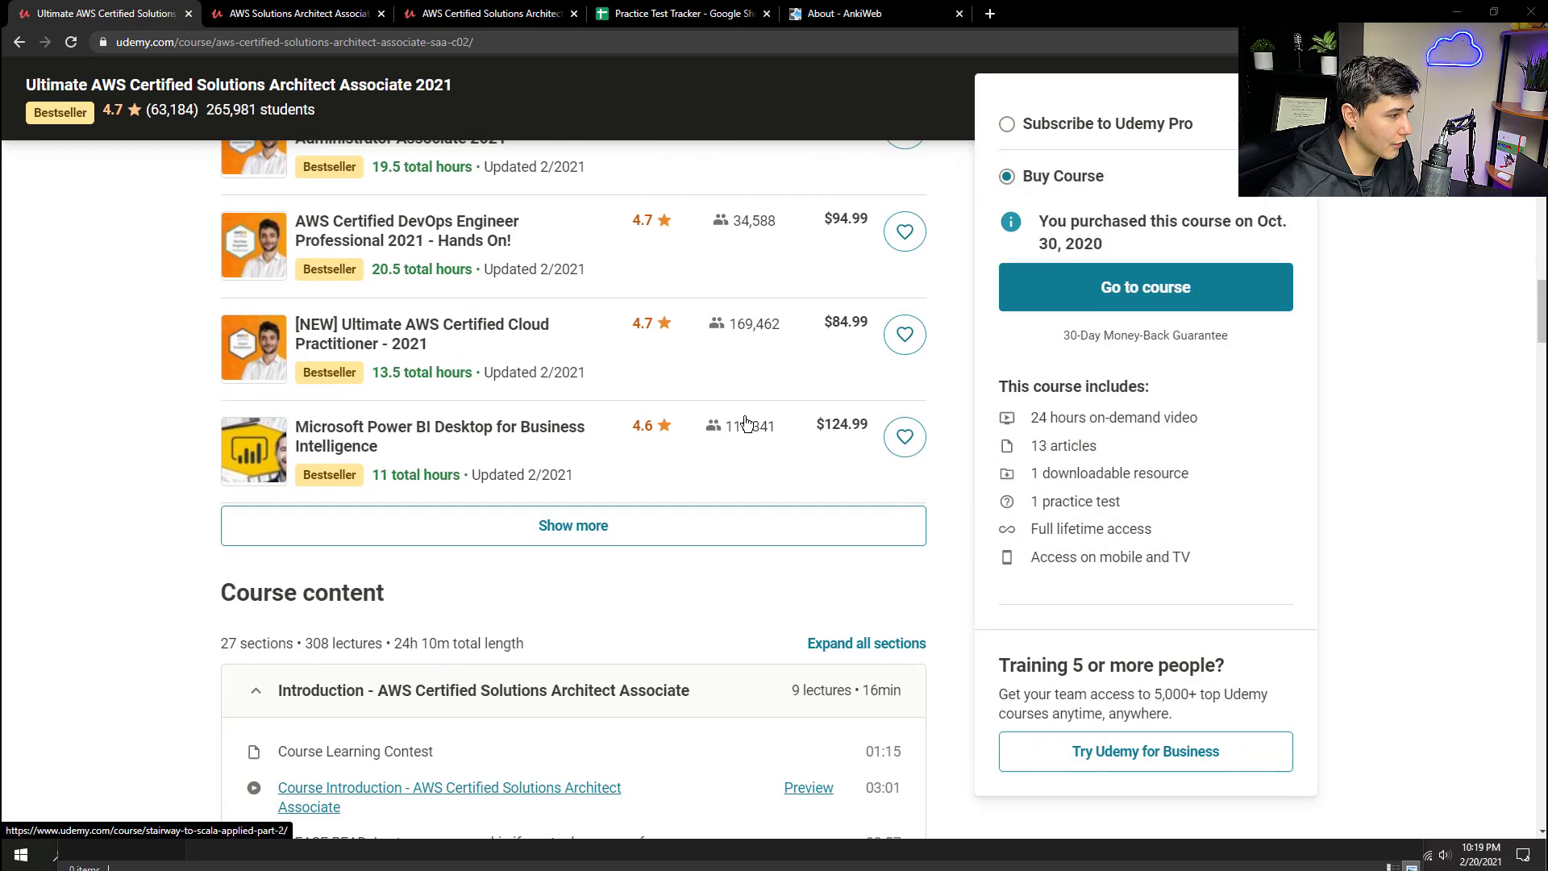
pyautogui.scroll(-3)
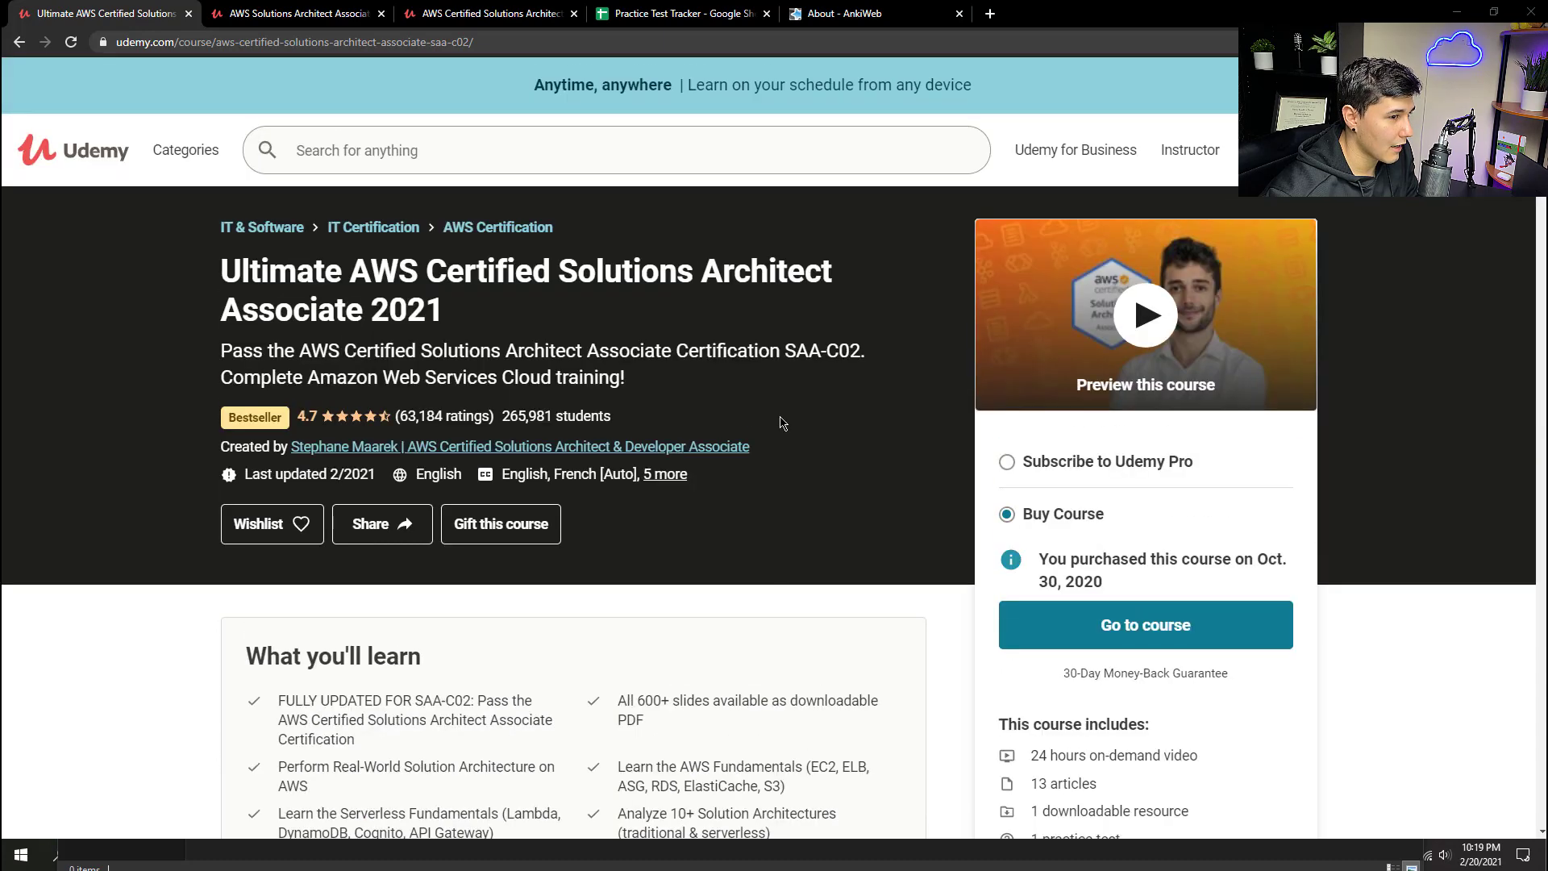
# Enter the address udemy.com/course/aws-certified-solutions-architect-associate-saa-c02/ in the address bar.
pyautogui.click(326, 42)
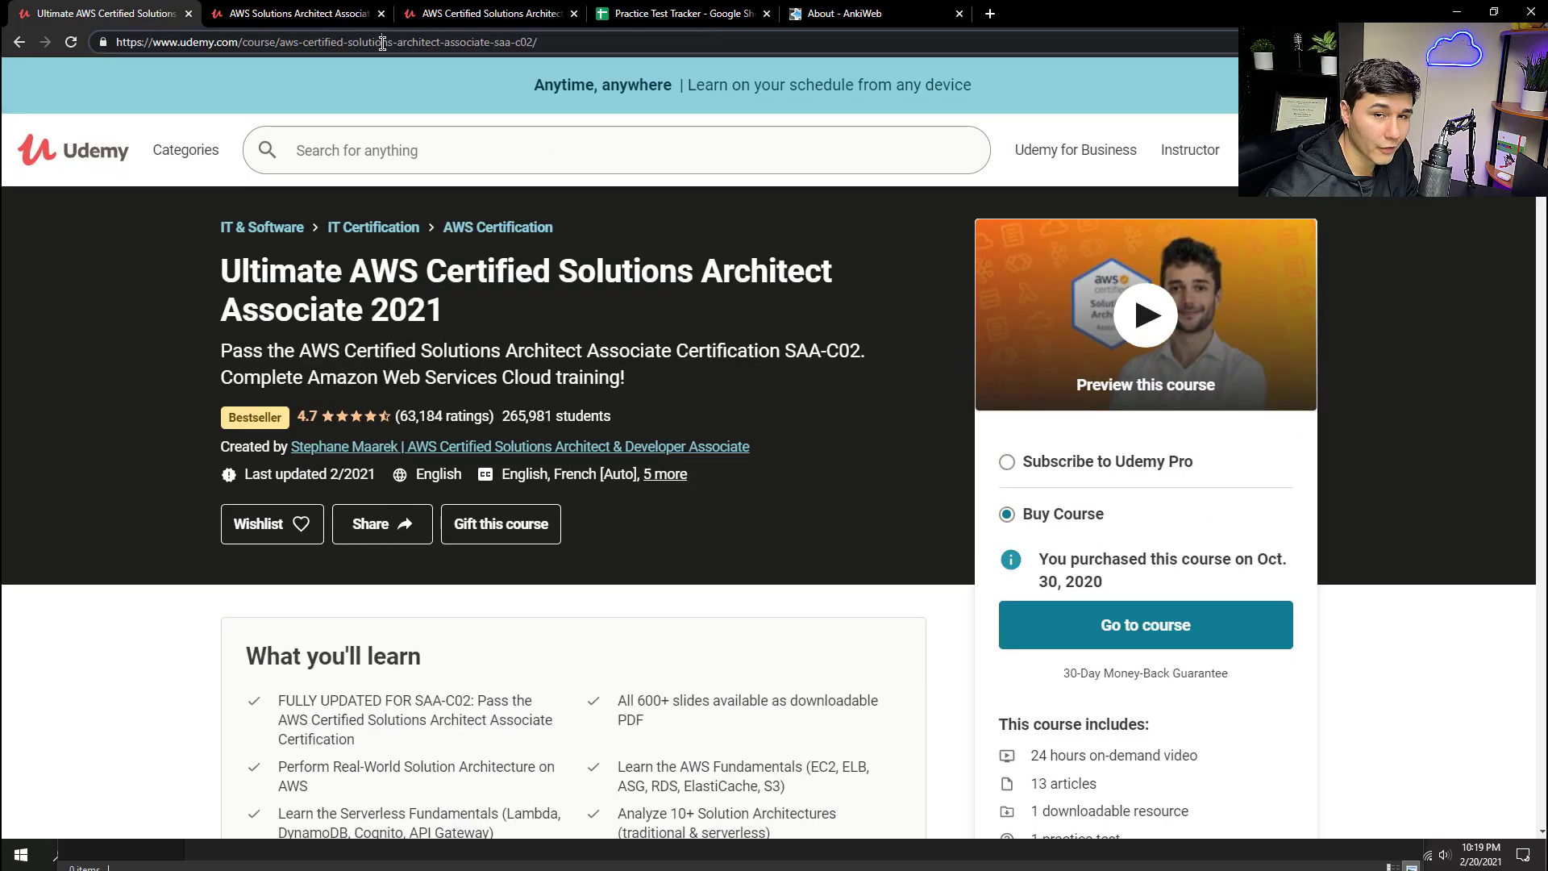
pyautogui.click(326, 42)
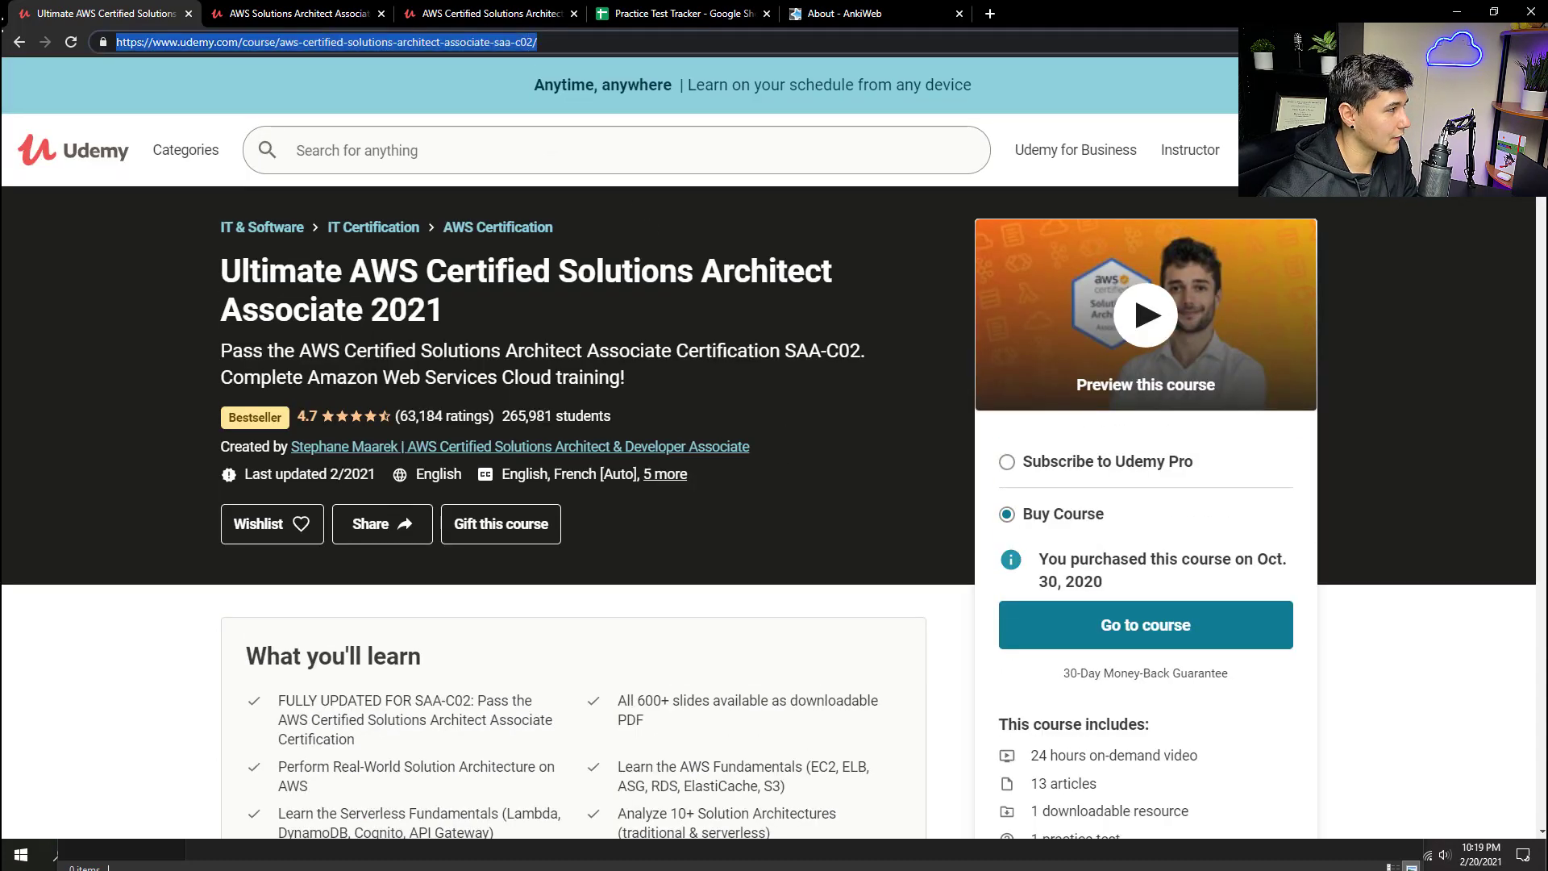
pyautogui.click(184, 148)
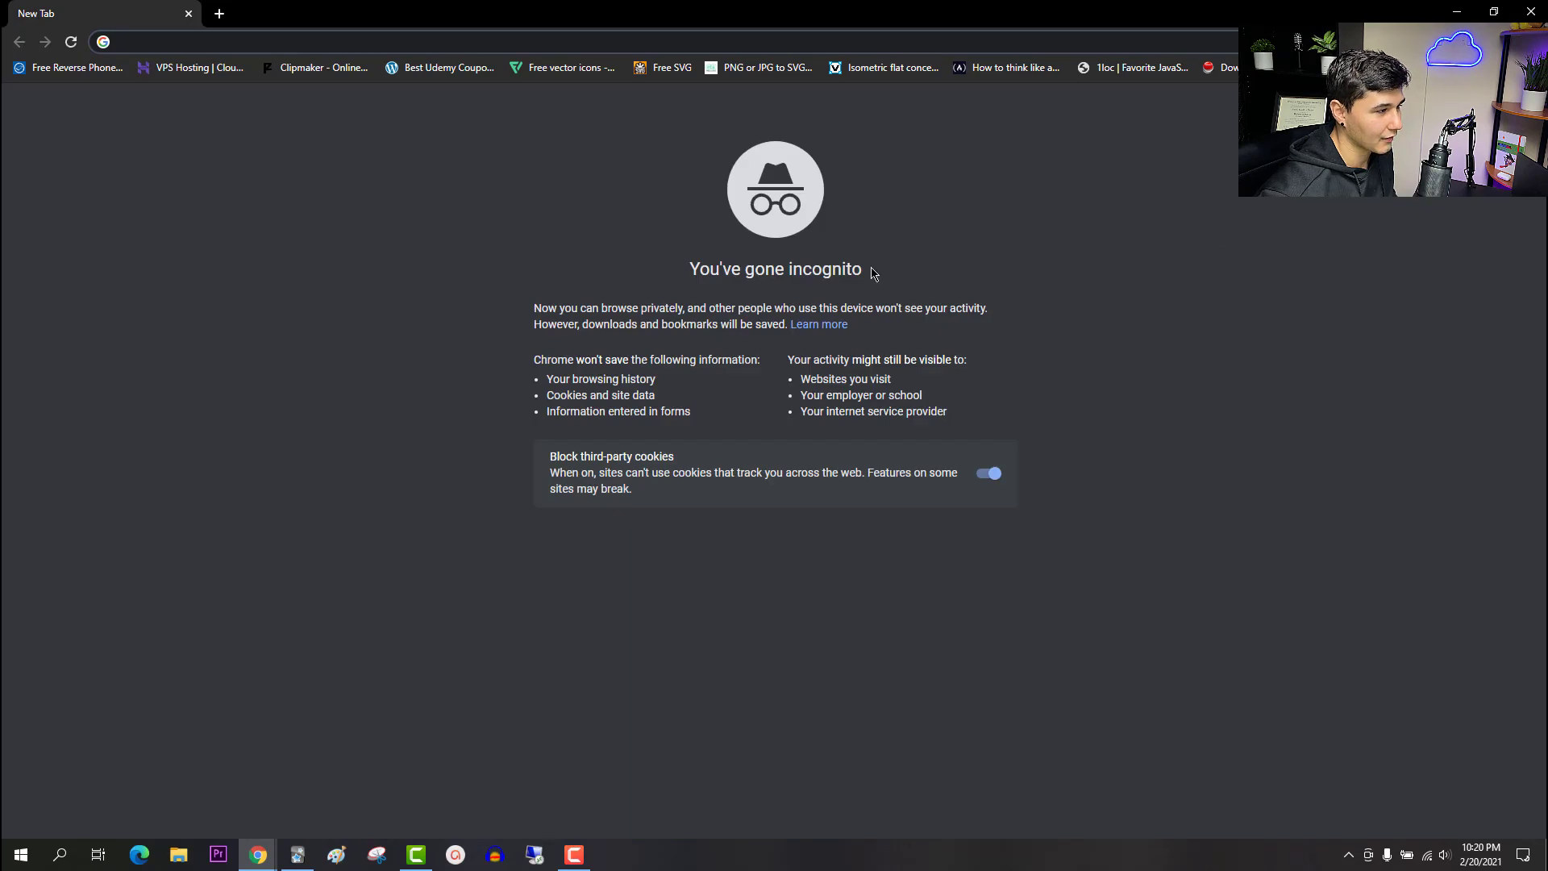
pyautogui.write('udemy.com/course/aws-certified-solutions-architect-associate-saa-c02/')
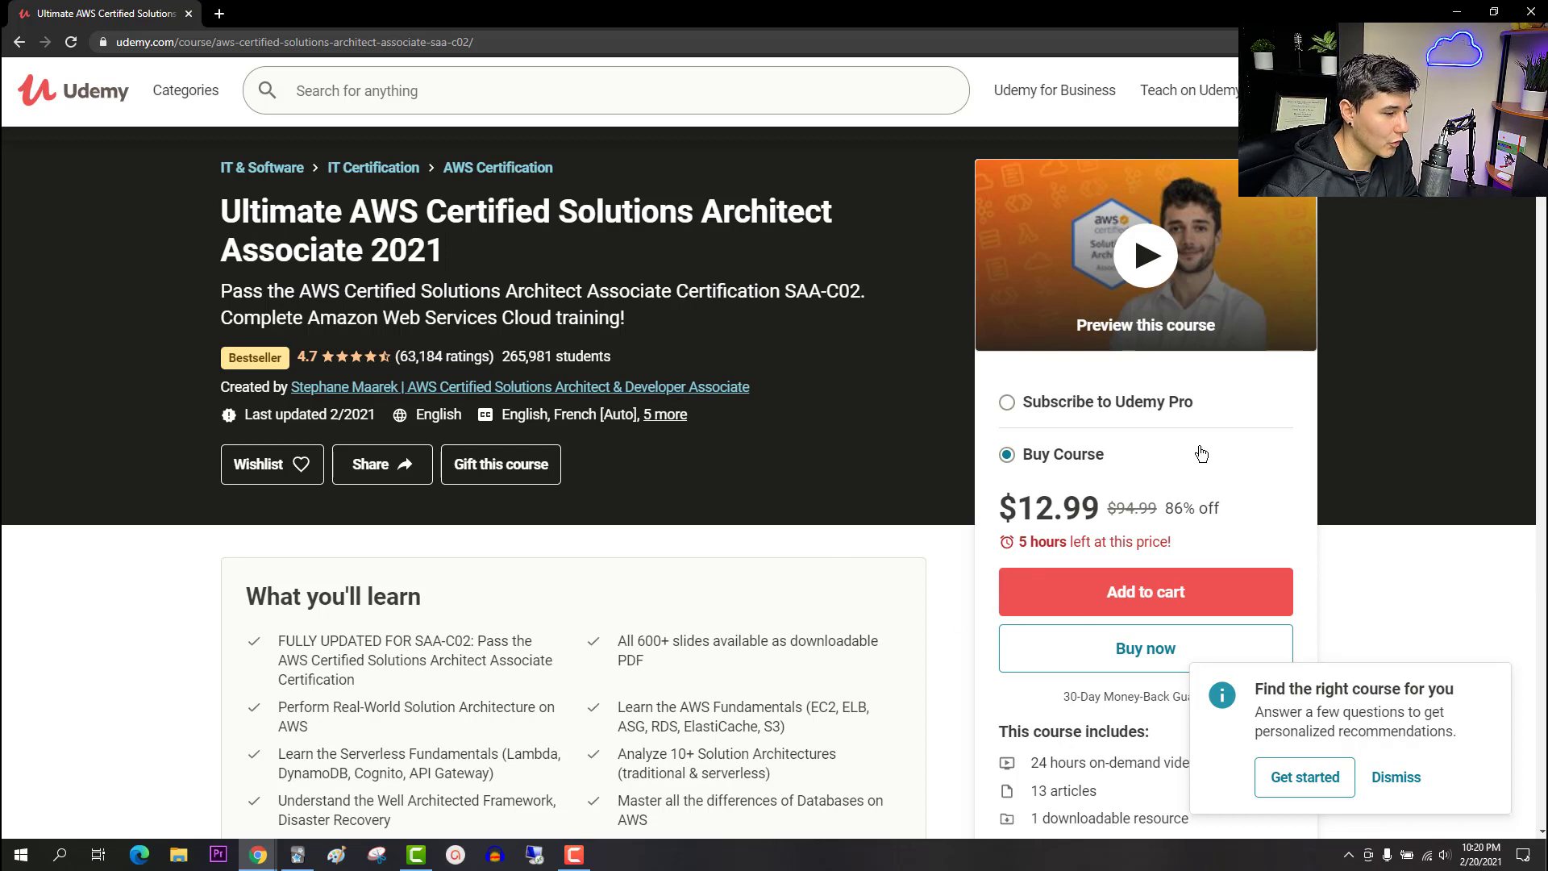
pyautogui.moveTo(1109, 529)
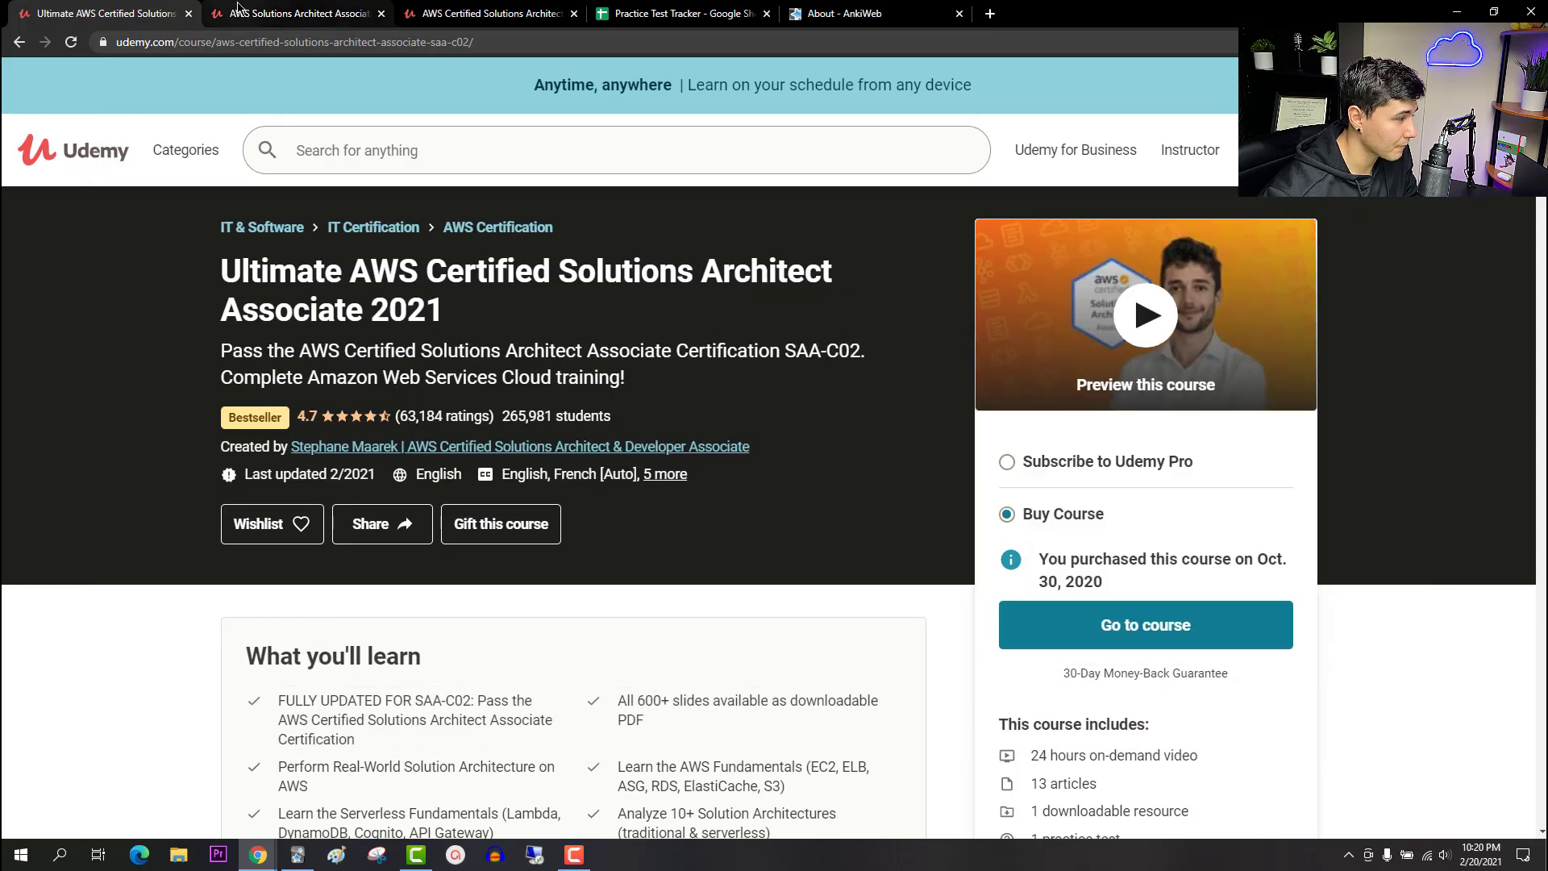
# Show the Digital Cloud Training practice exams course page in the second browser tab.
pyautogui.click(295, 13)
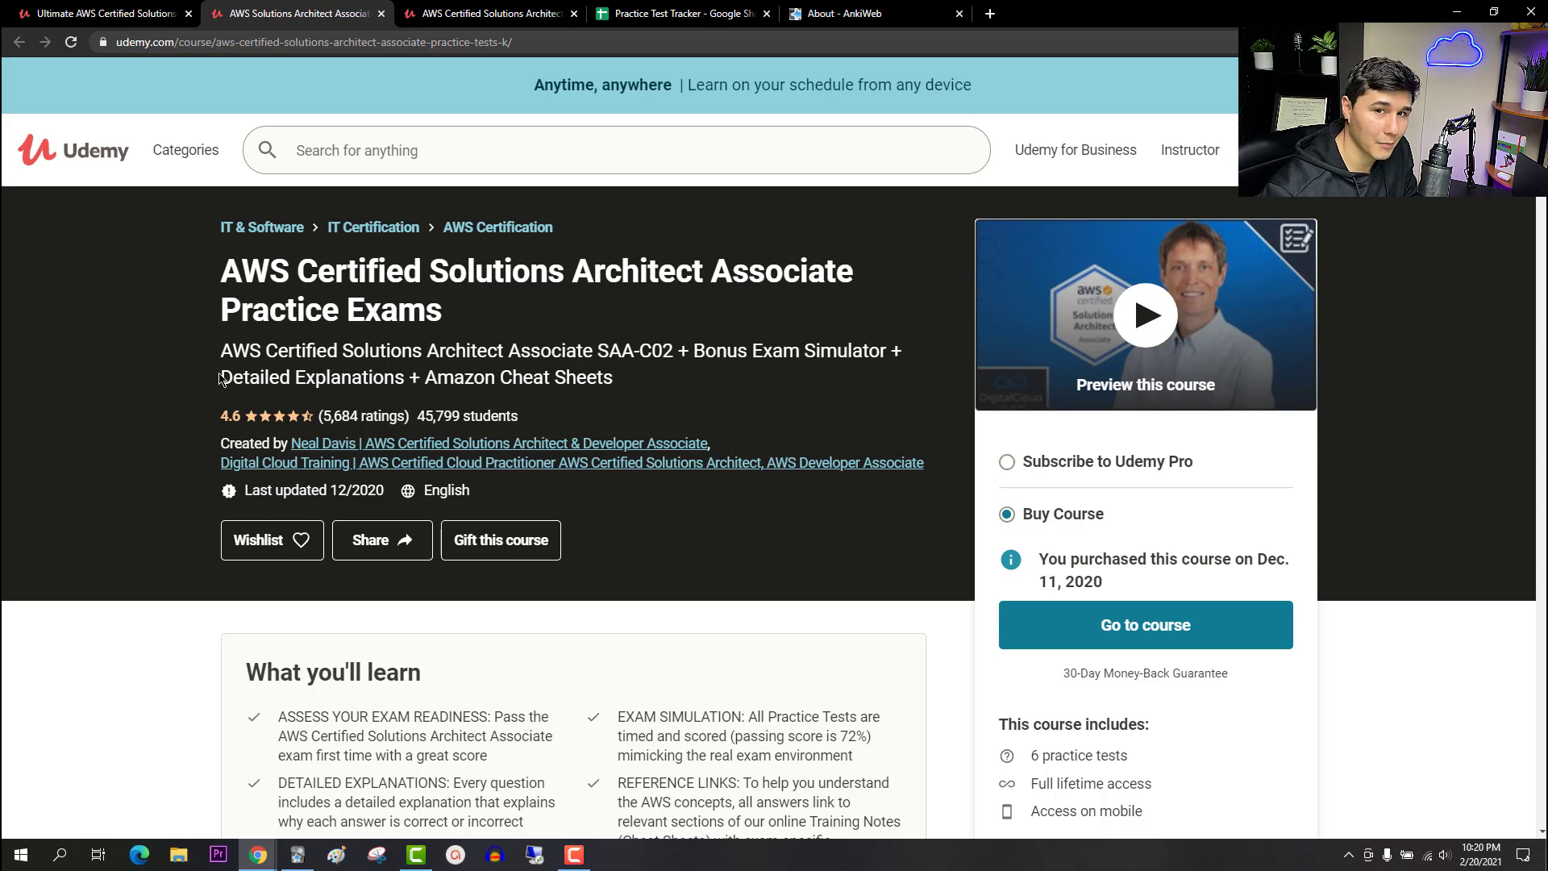
pyautogui.scroll(-3)
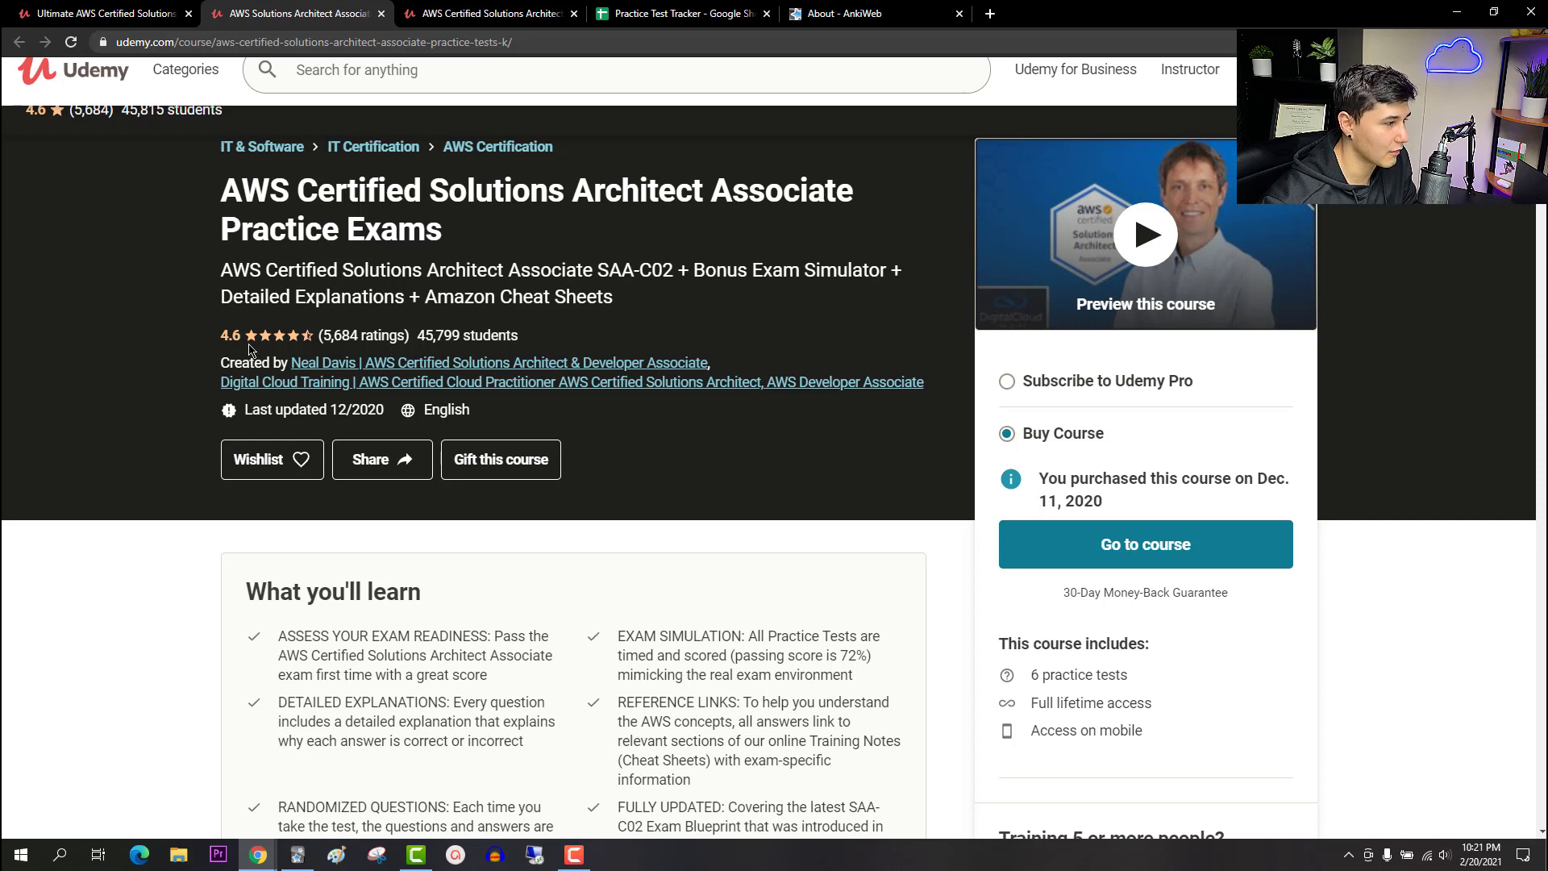
pyautogui.moveTo(209, 302)
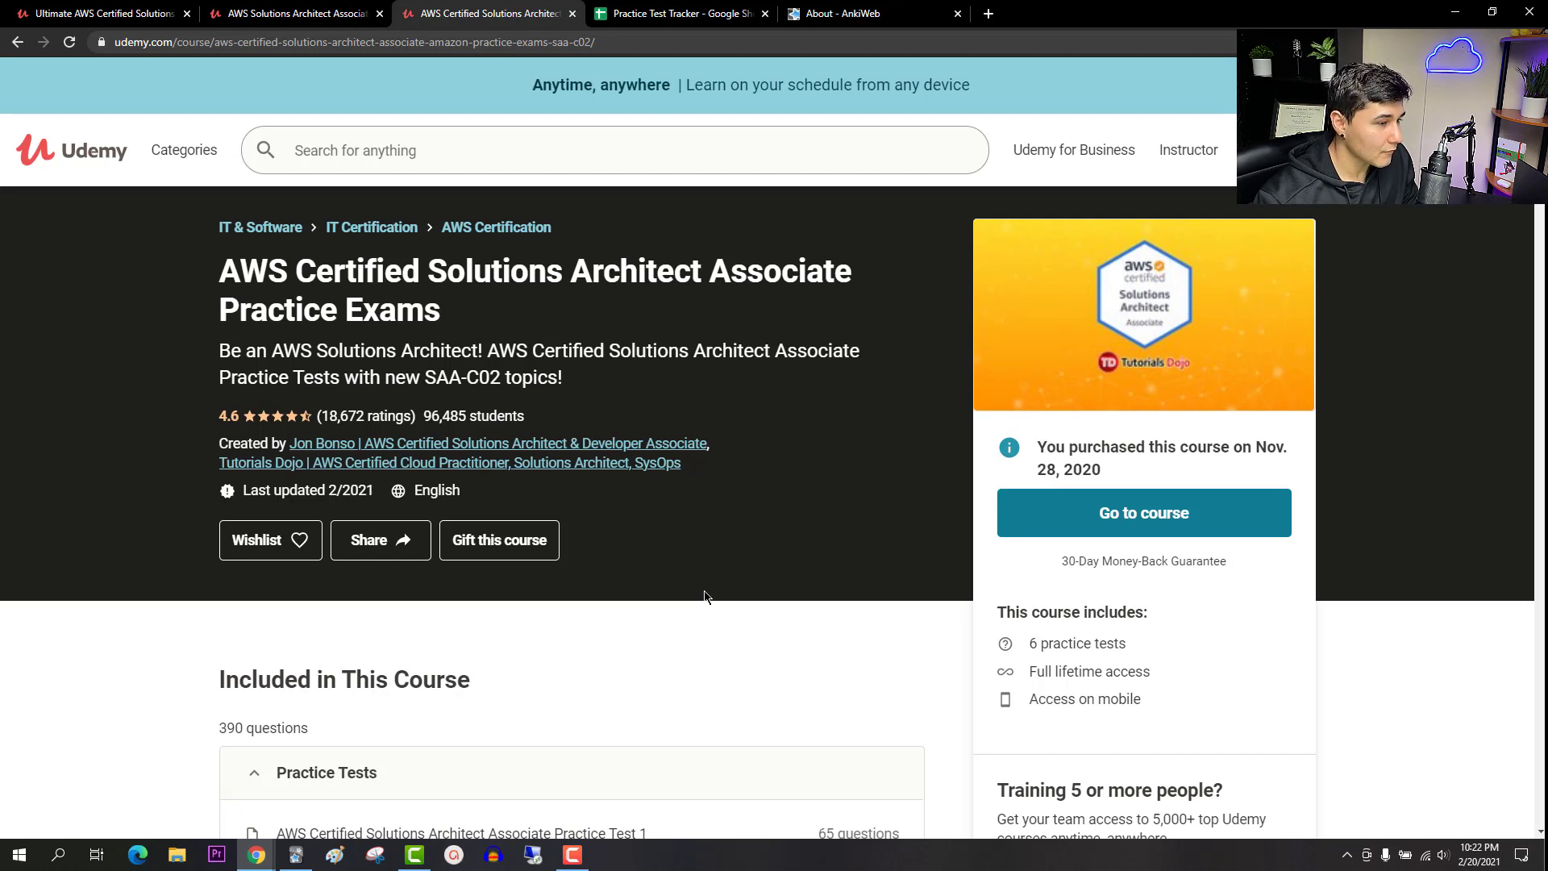
pyautogui.moveTo(566, 755)
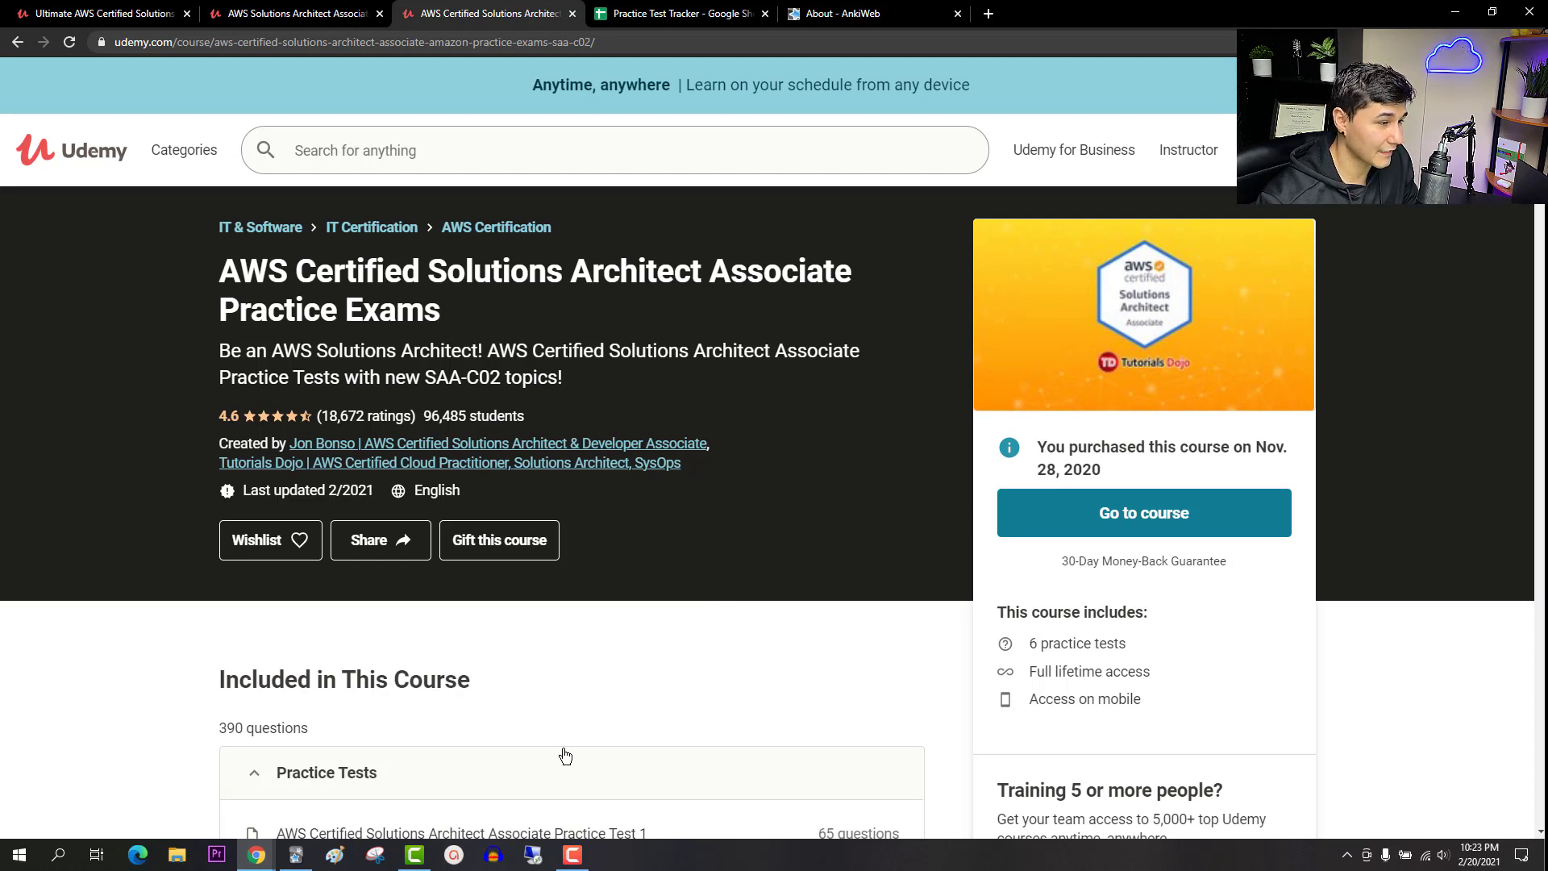
# Scroll down through the Tutorials Dojo practice exams description, reviews and instructor details.
pyautogui.scroll(-3)
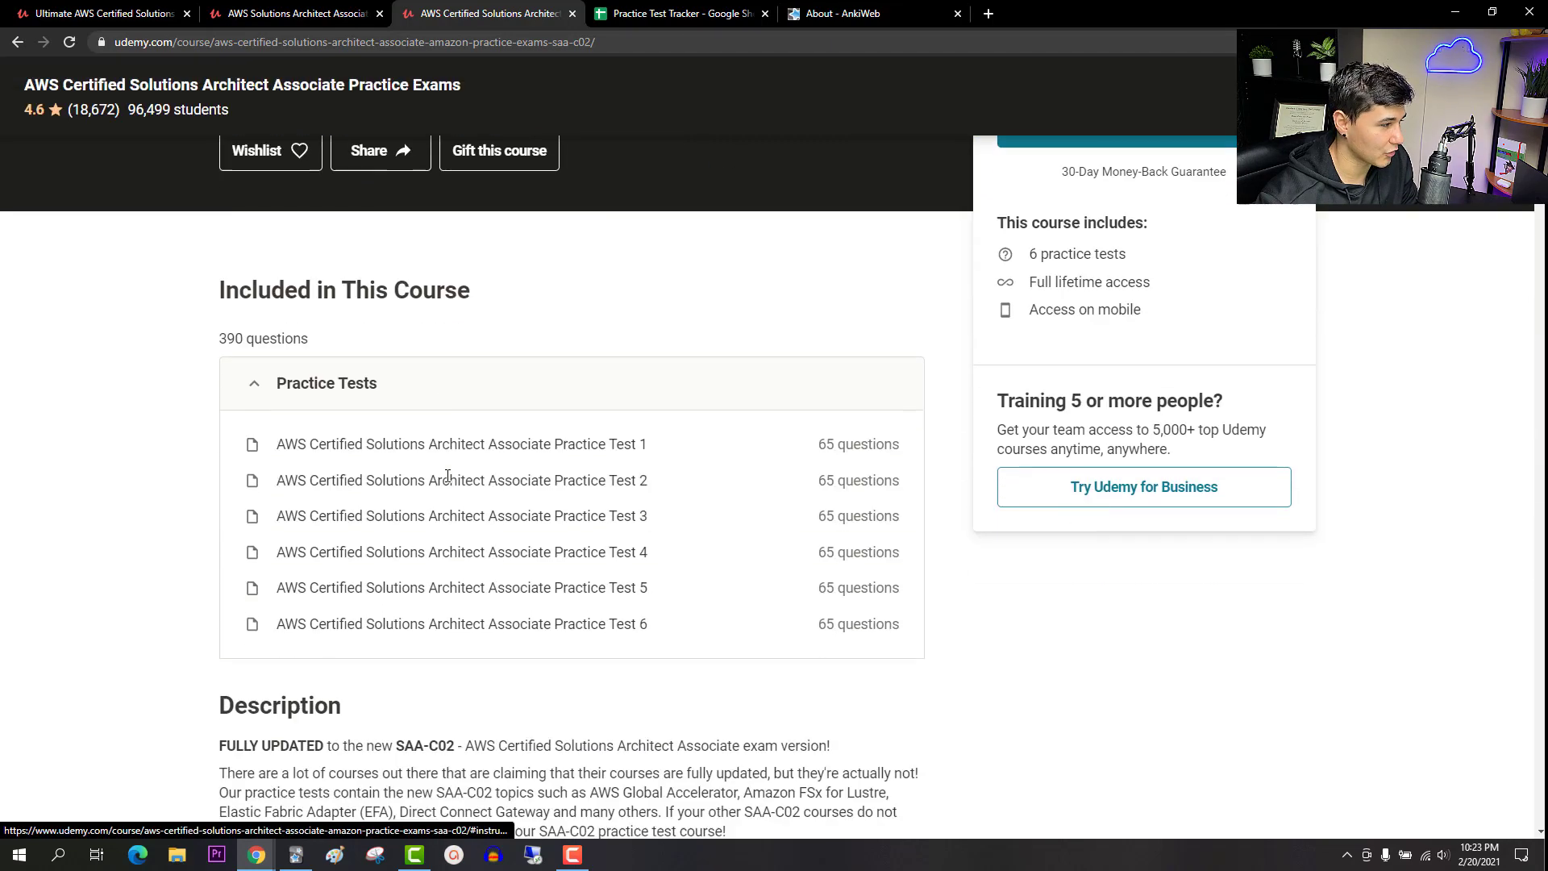
pyautogui.scroll(-3)
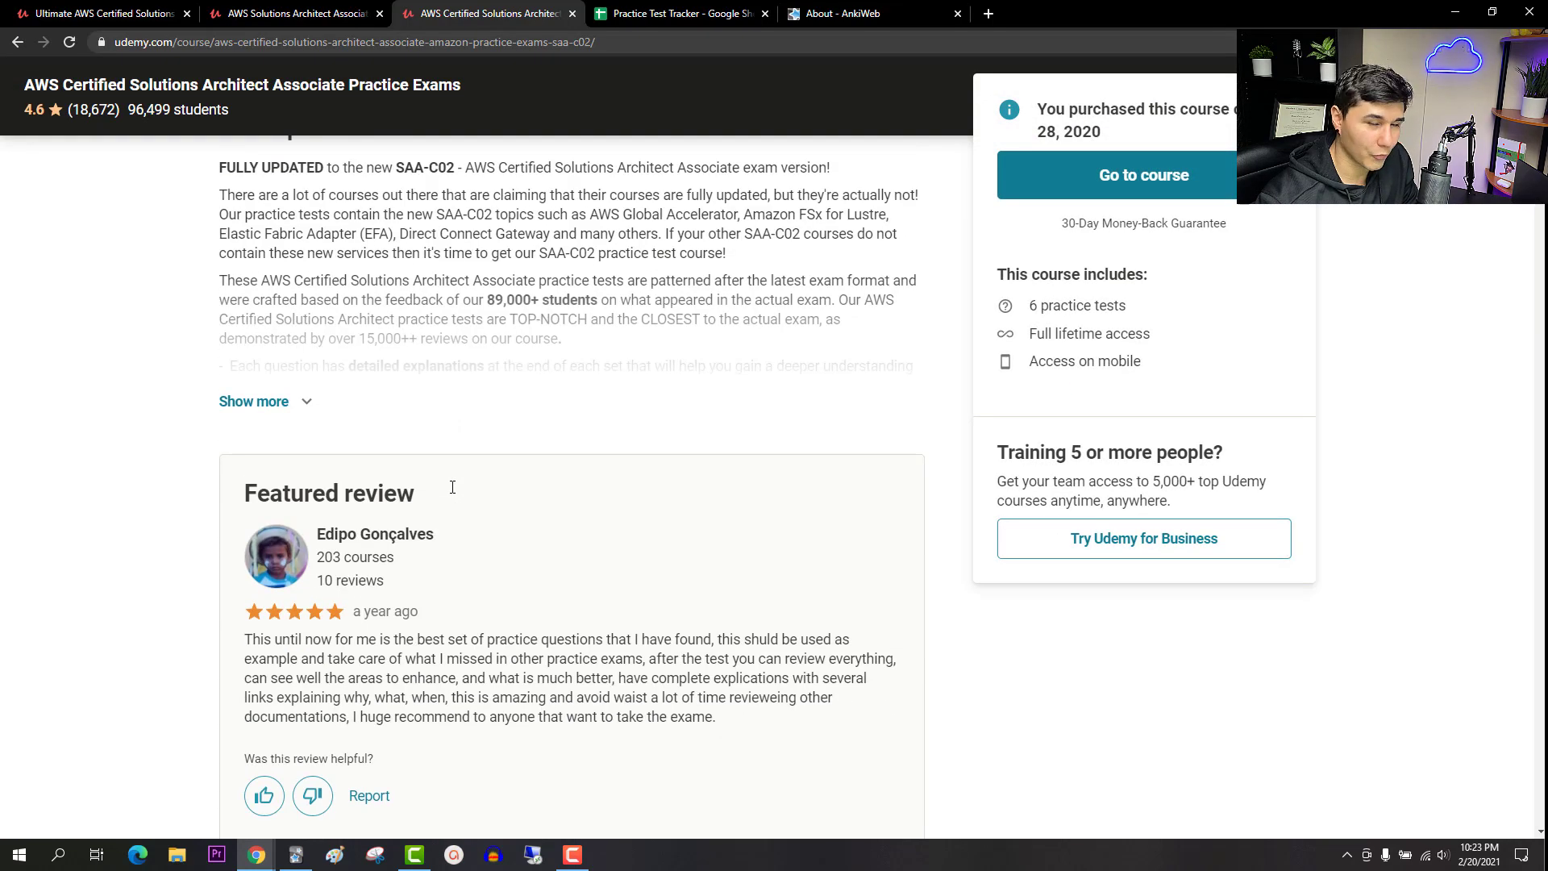
pyautogui.scroll(-3)
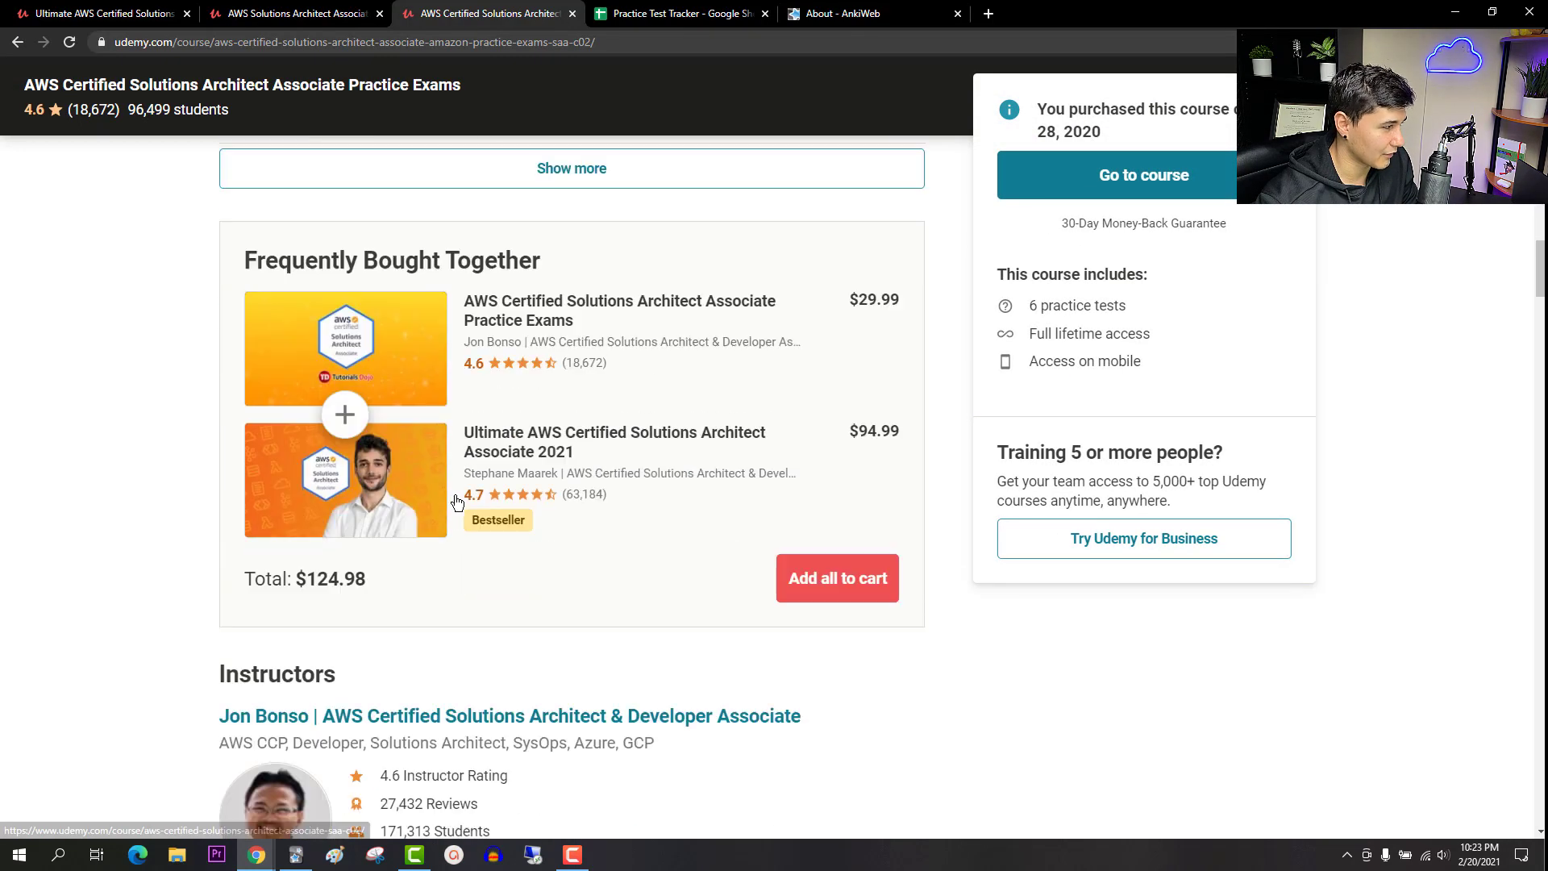
pyautogui.scroll(-3)
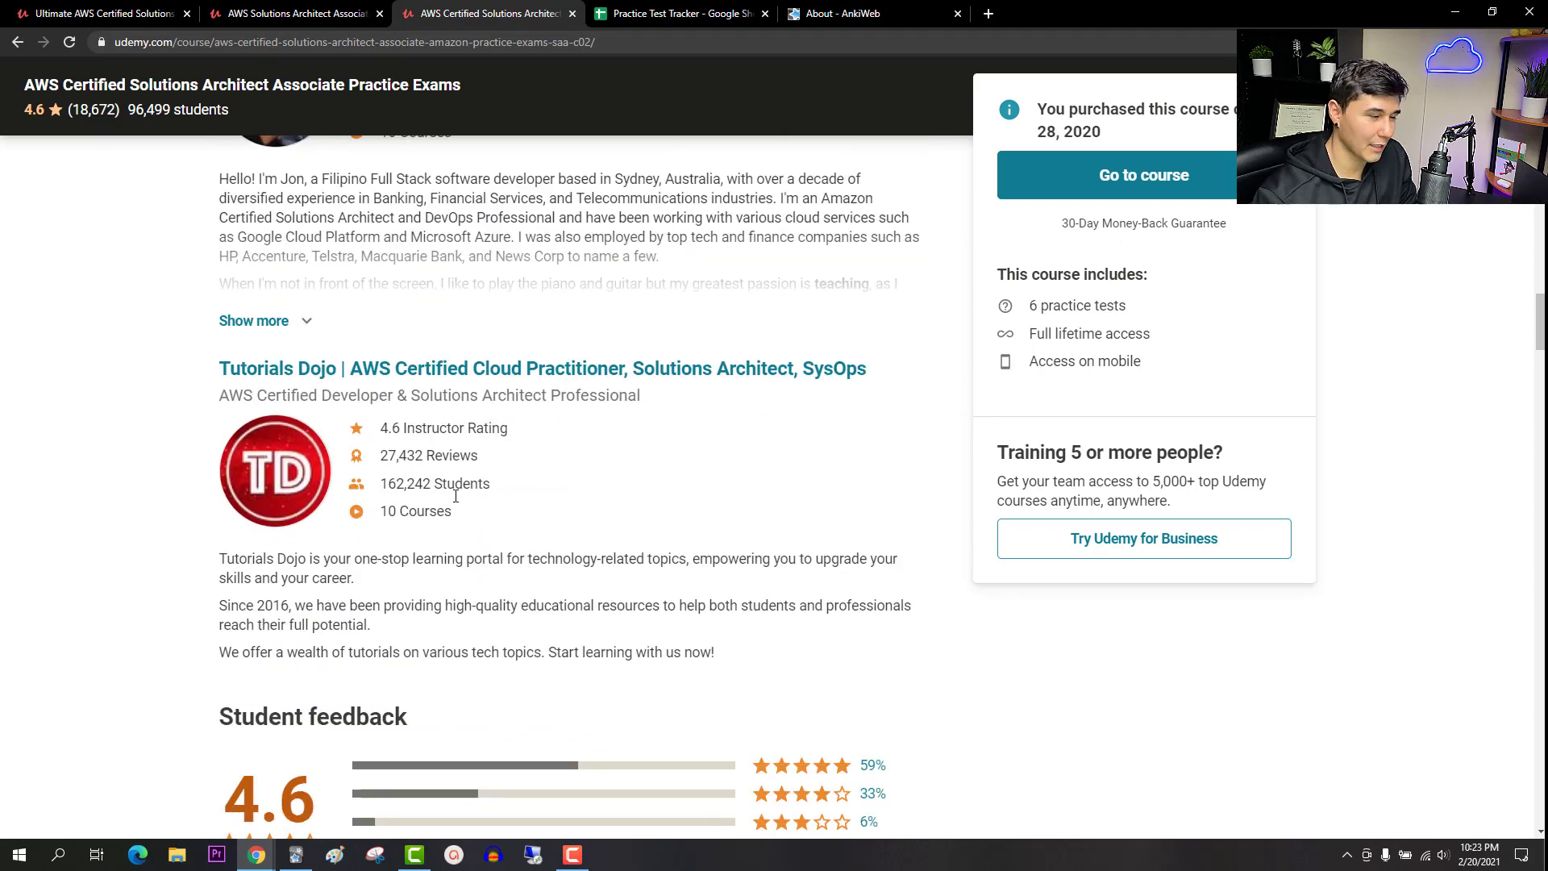
pyautogui.scroll(-3)
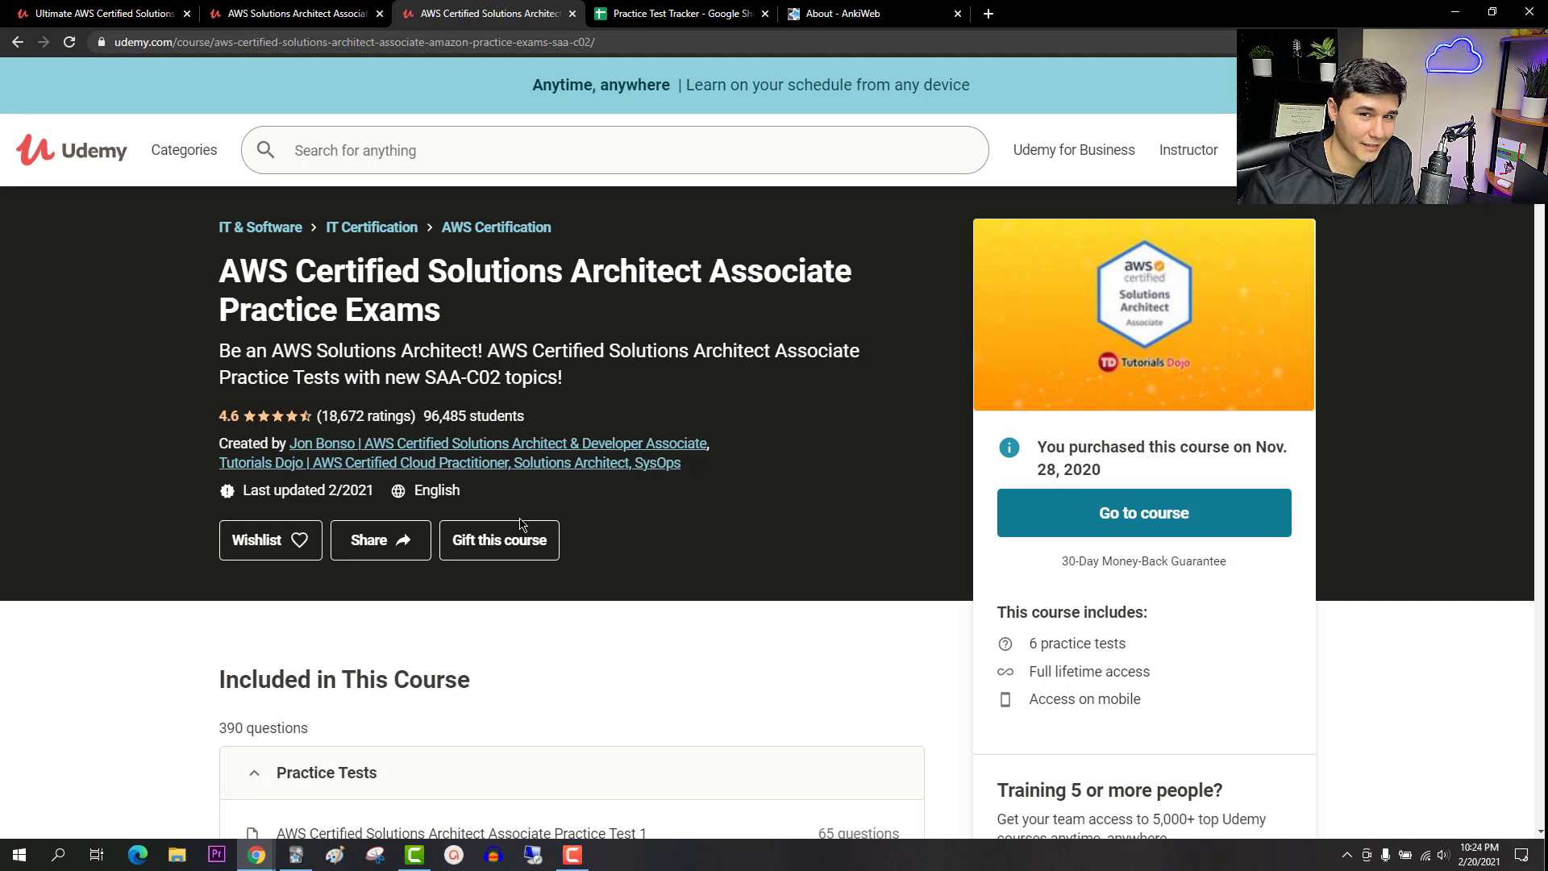
# Show the Google Sheets Practice Test Tracker with first and second attempt scores.
pyautogui.click(678, 13)
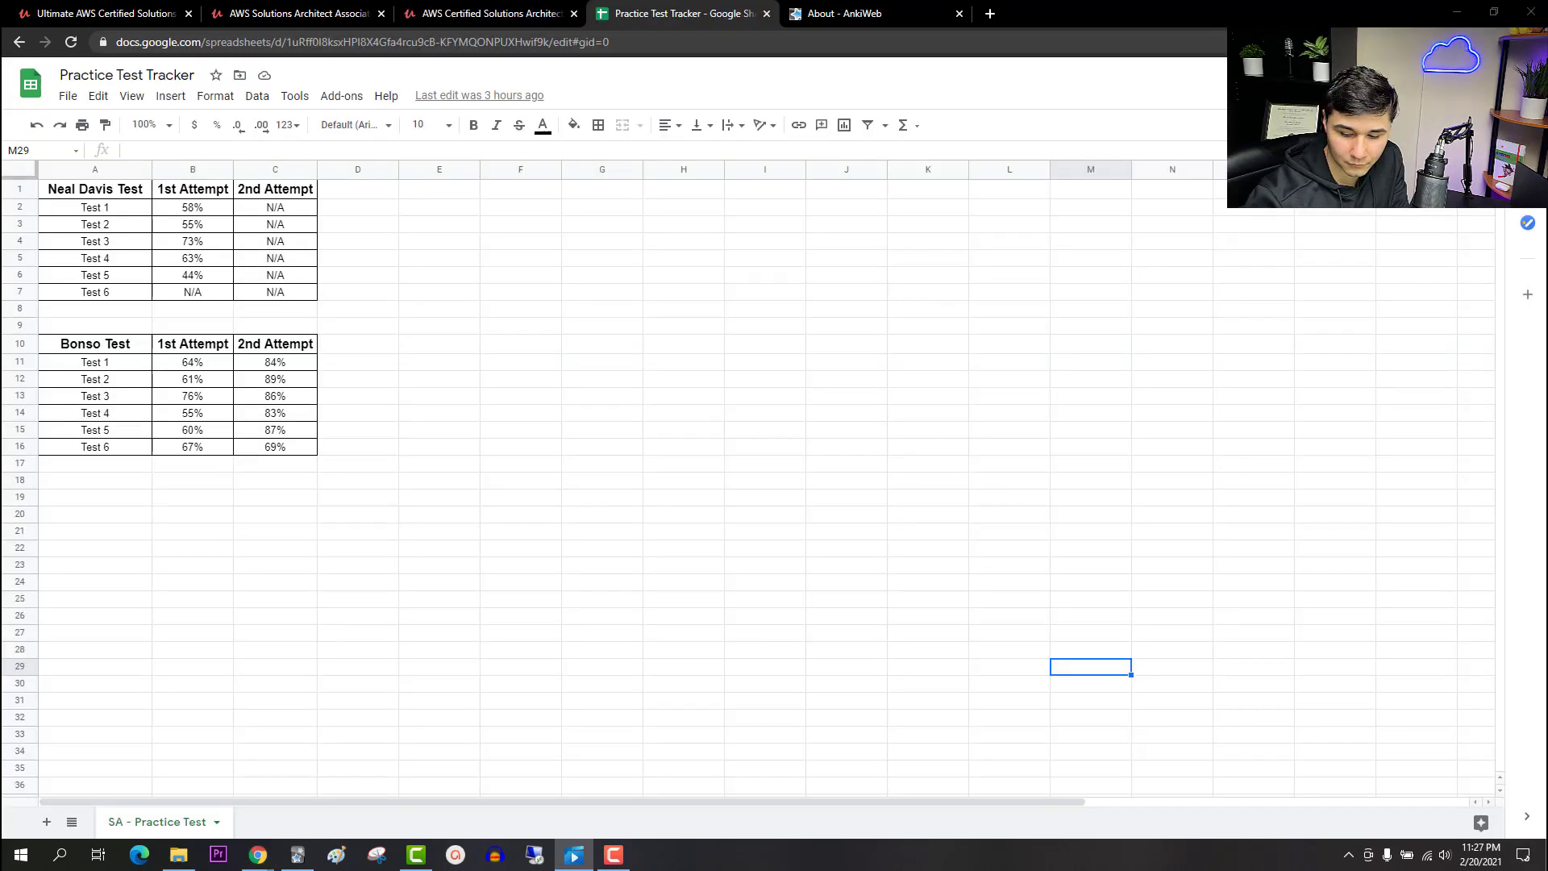
pyautogui.moveTo(464, 574)
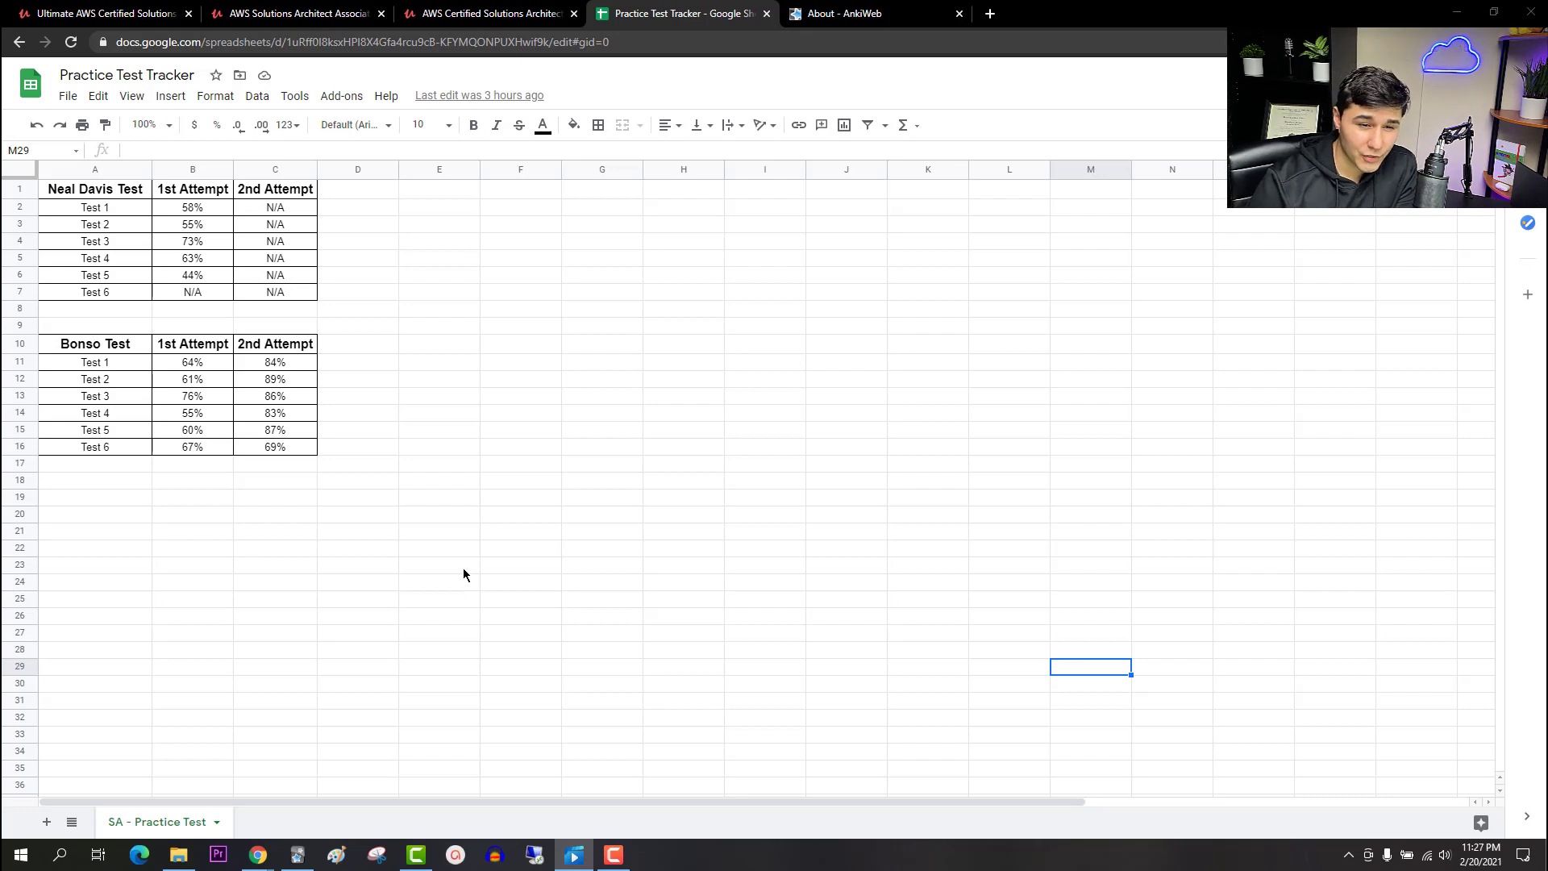
pyautogui.moveTo(464, 557)
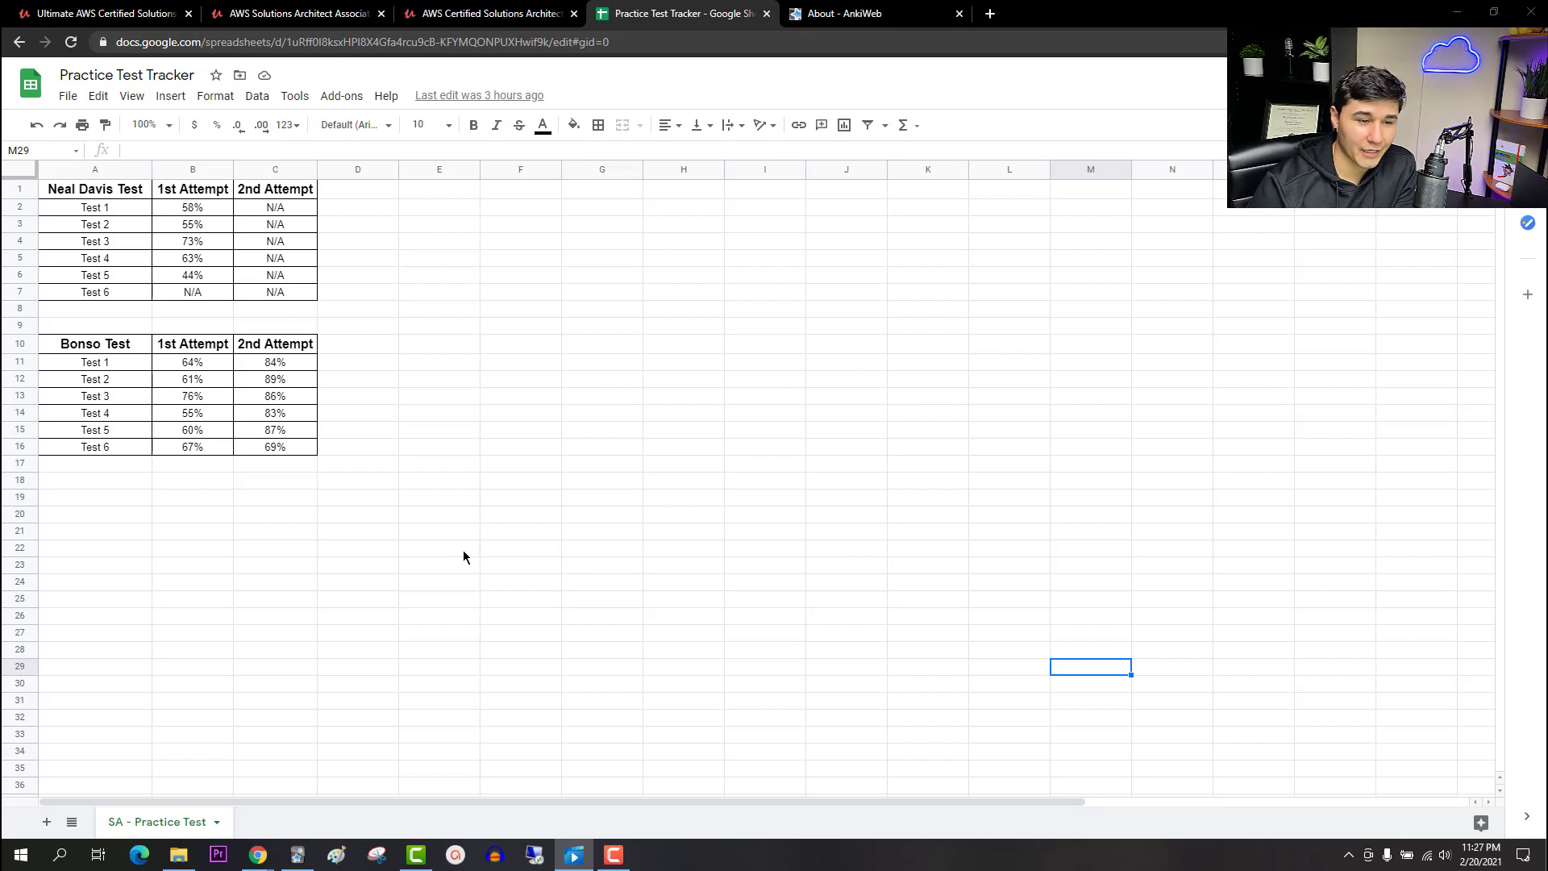
pyautogui.moveTo(350, 234)
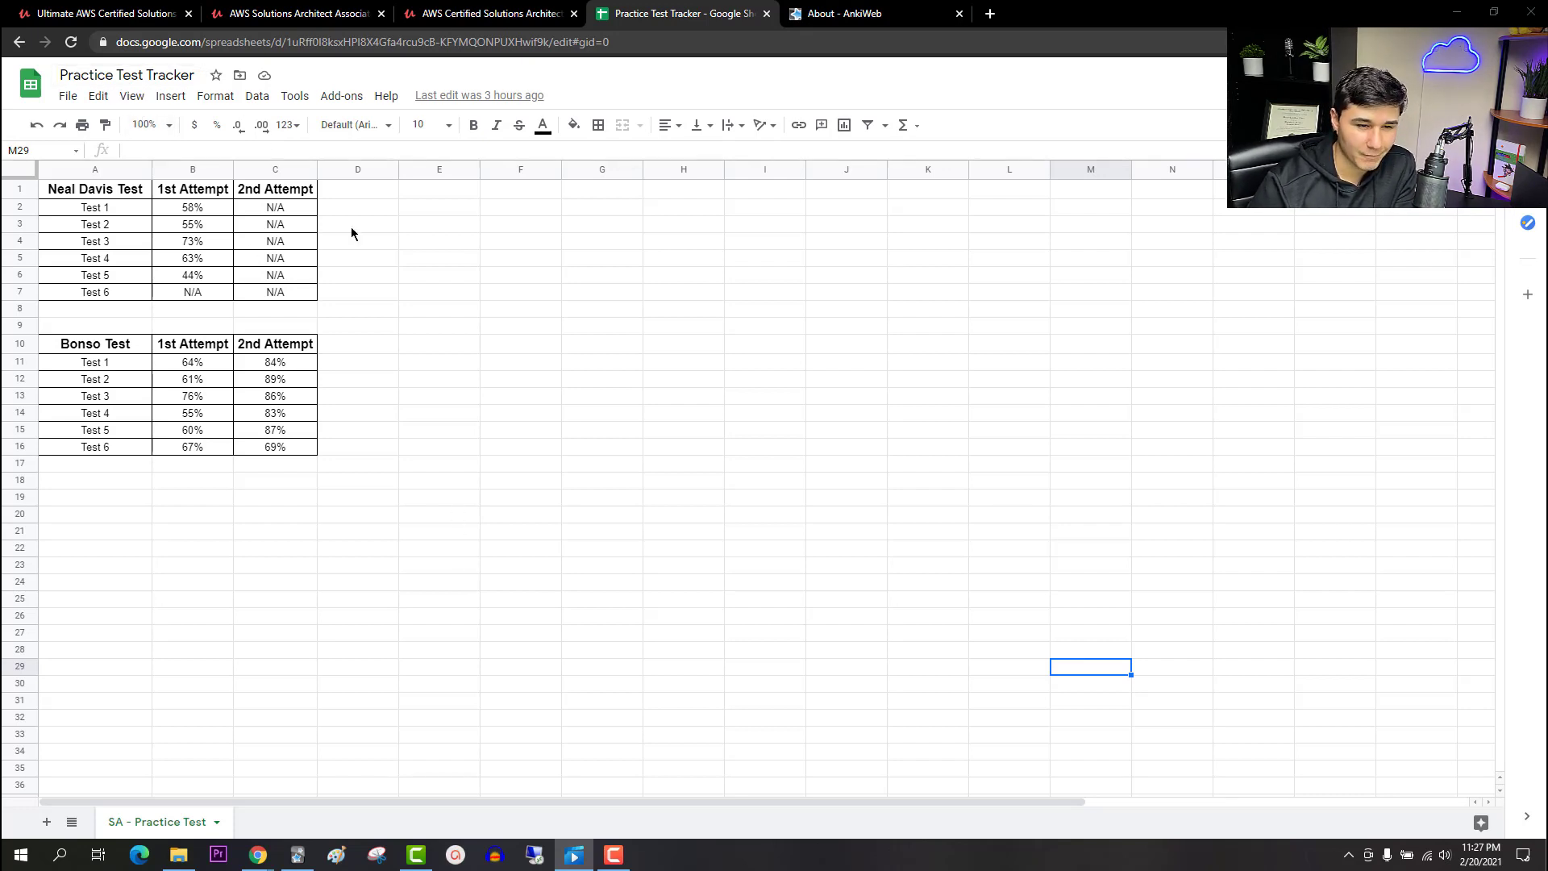
pyautogui.moveTo(534, 363)
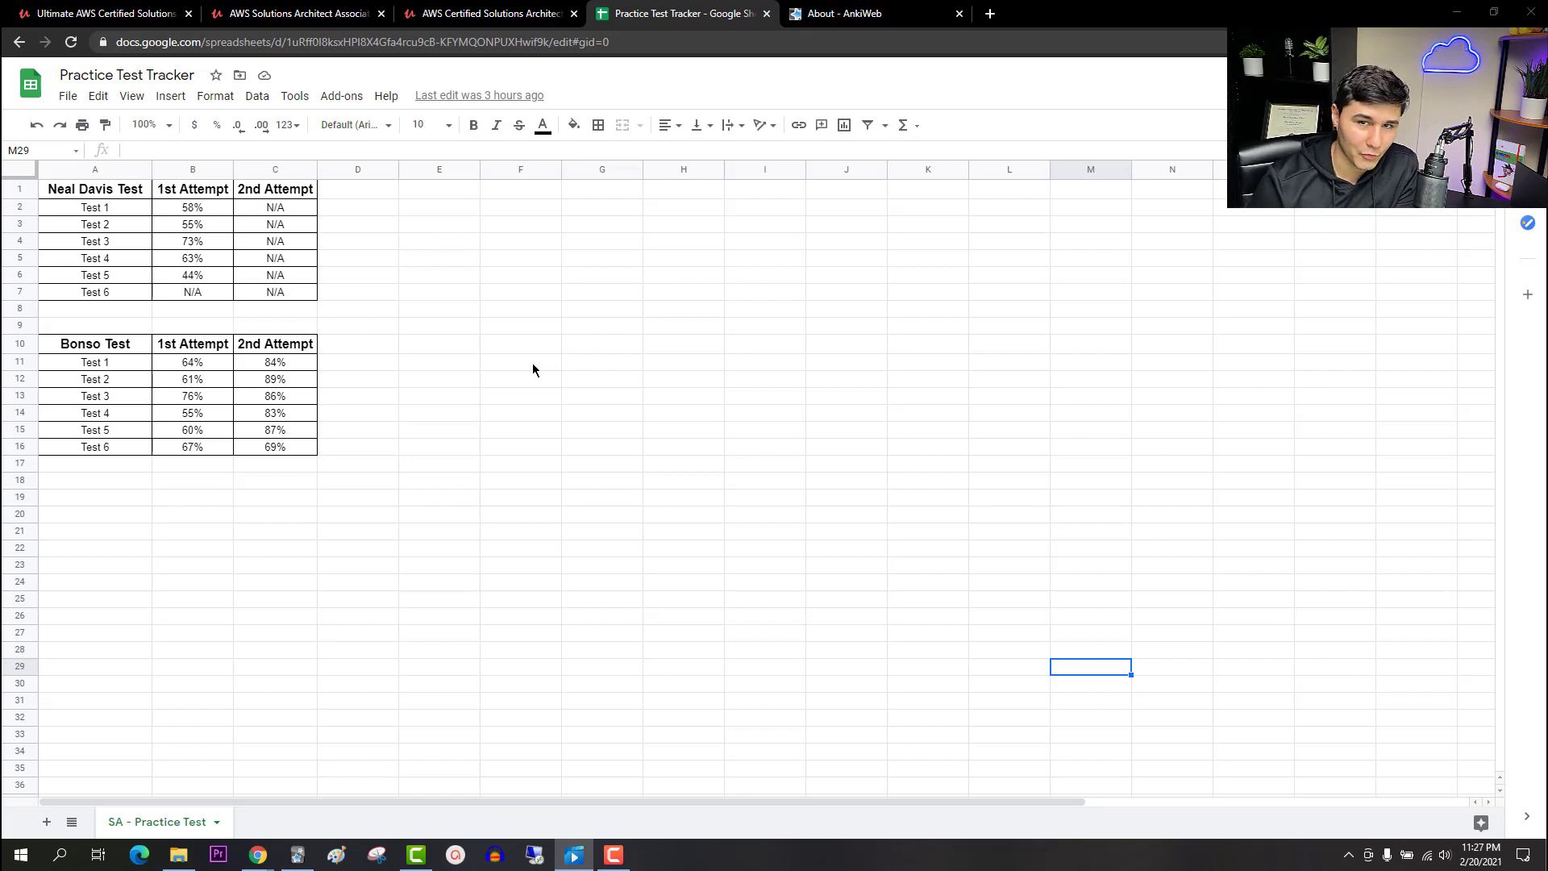
pyautogui.moveTo(539, 384)
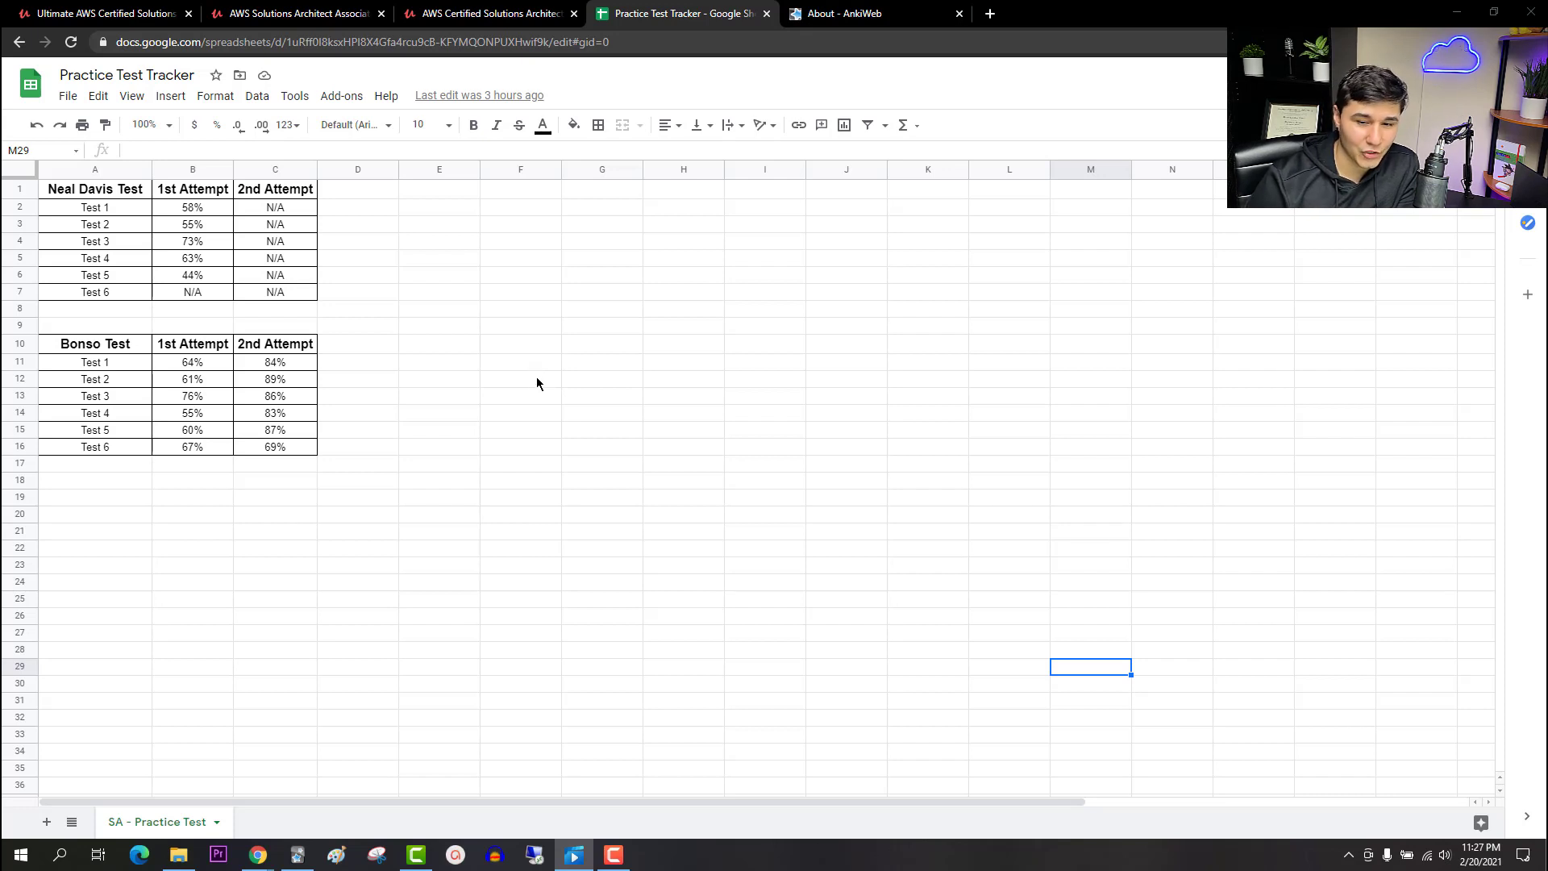
pyautogui.moveTo(169, 215)
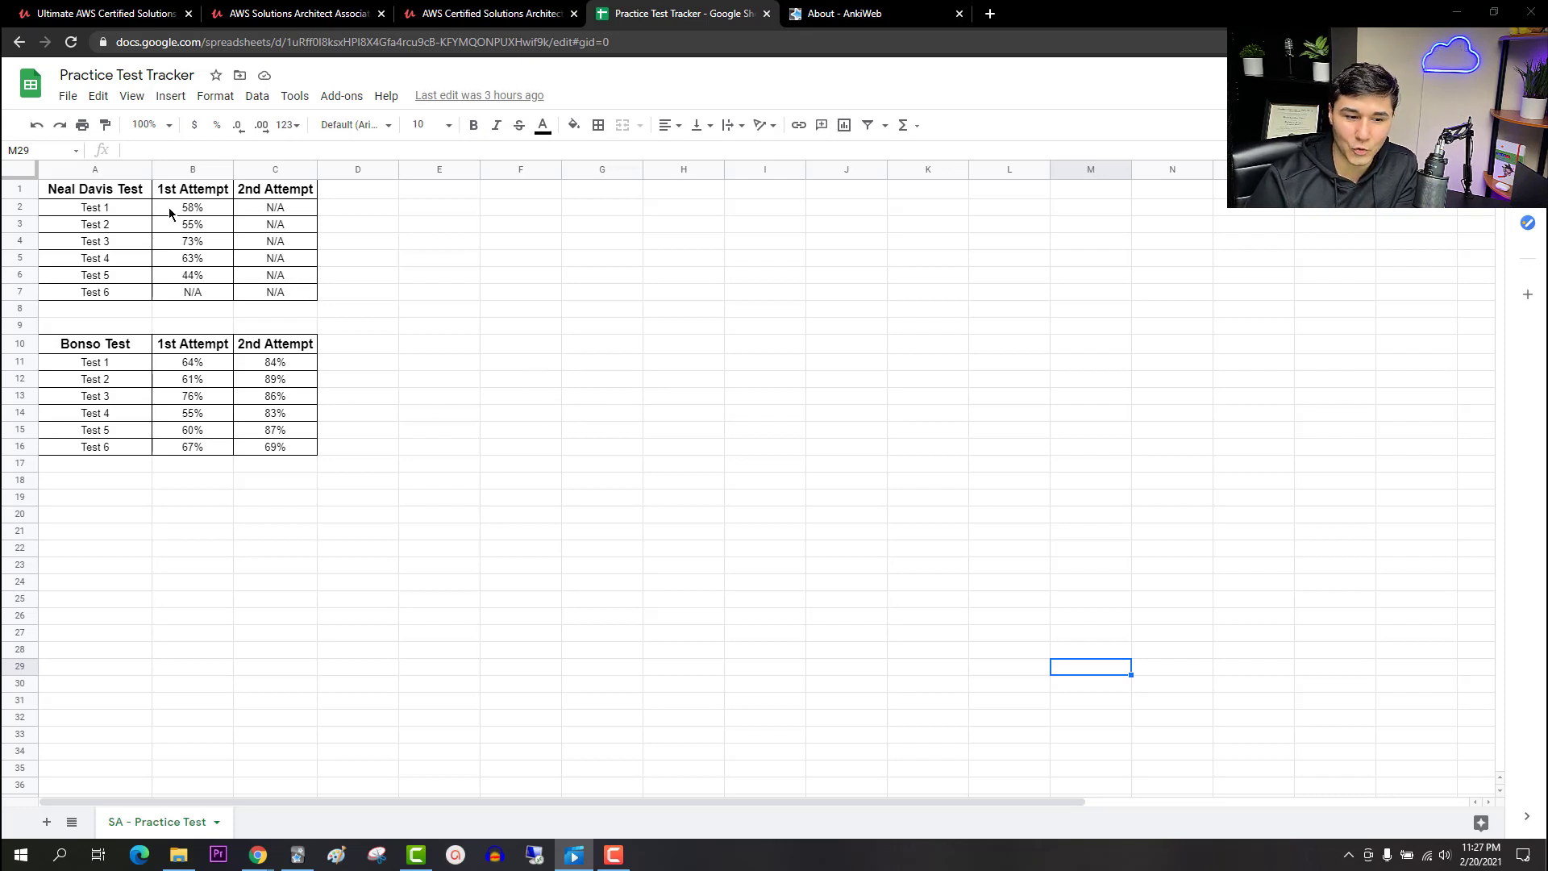
pyautogui.moveTo(195, 224)
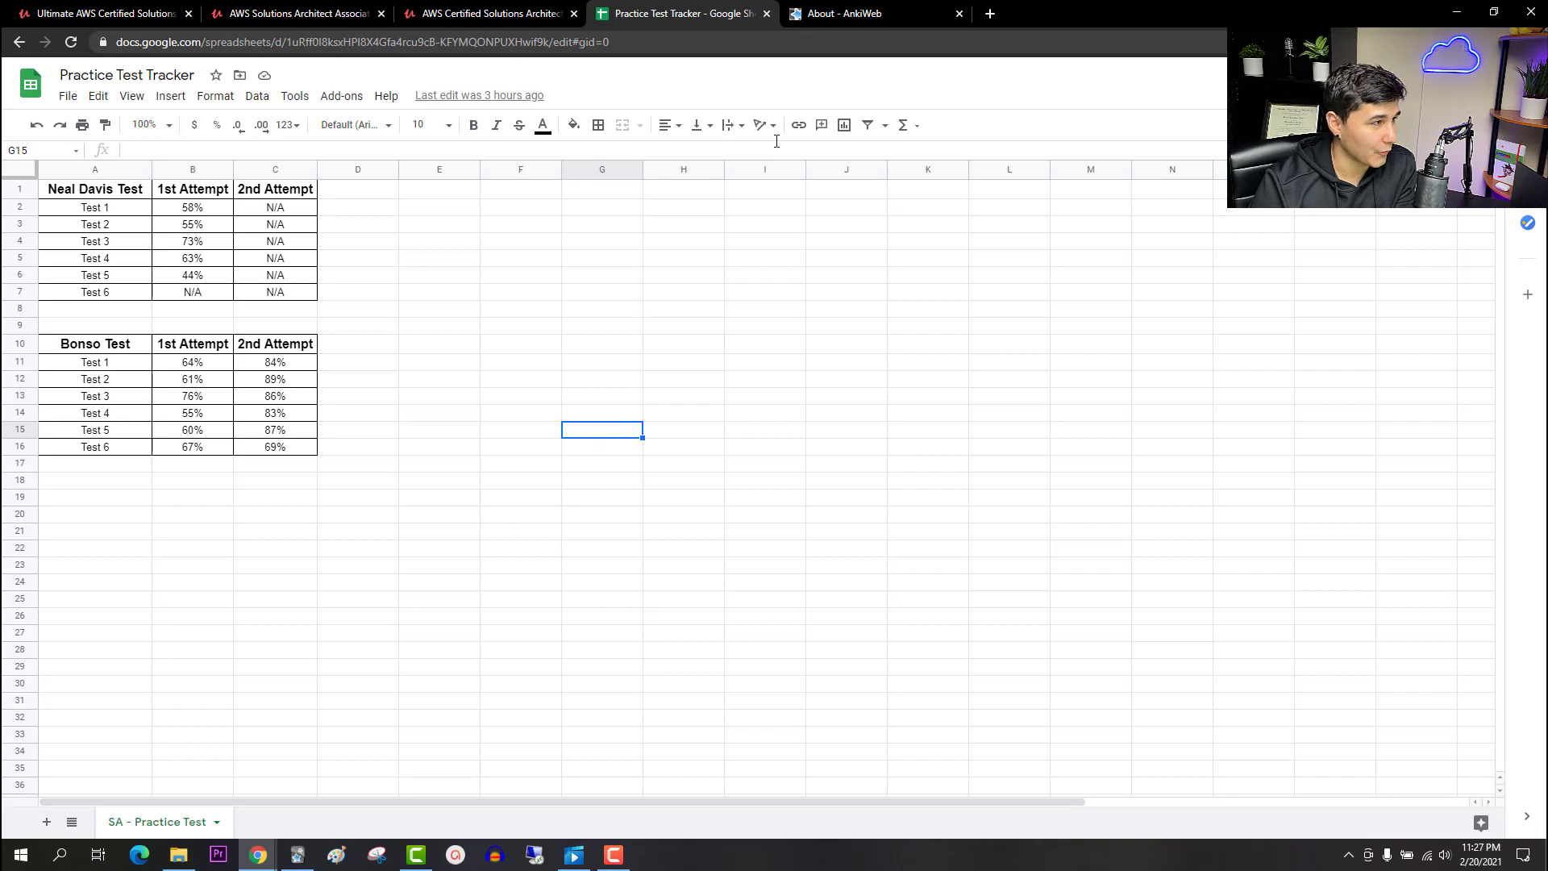
pyautogui.moveTo(864, 13)
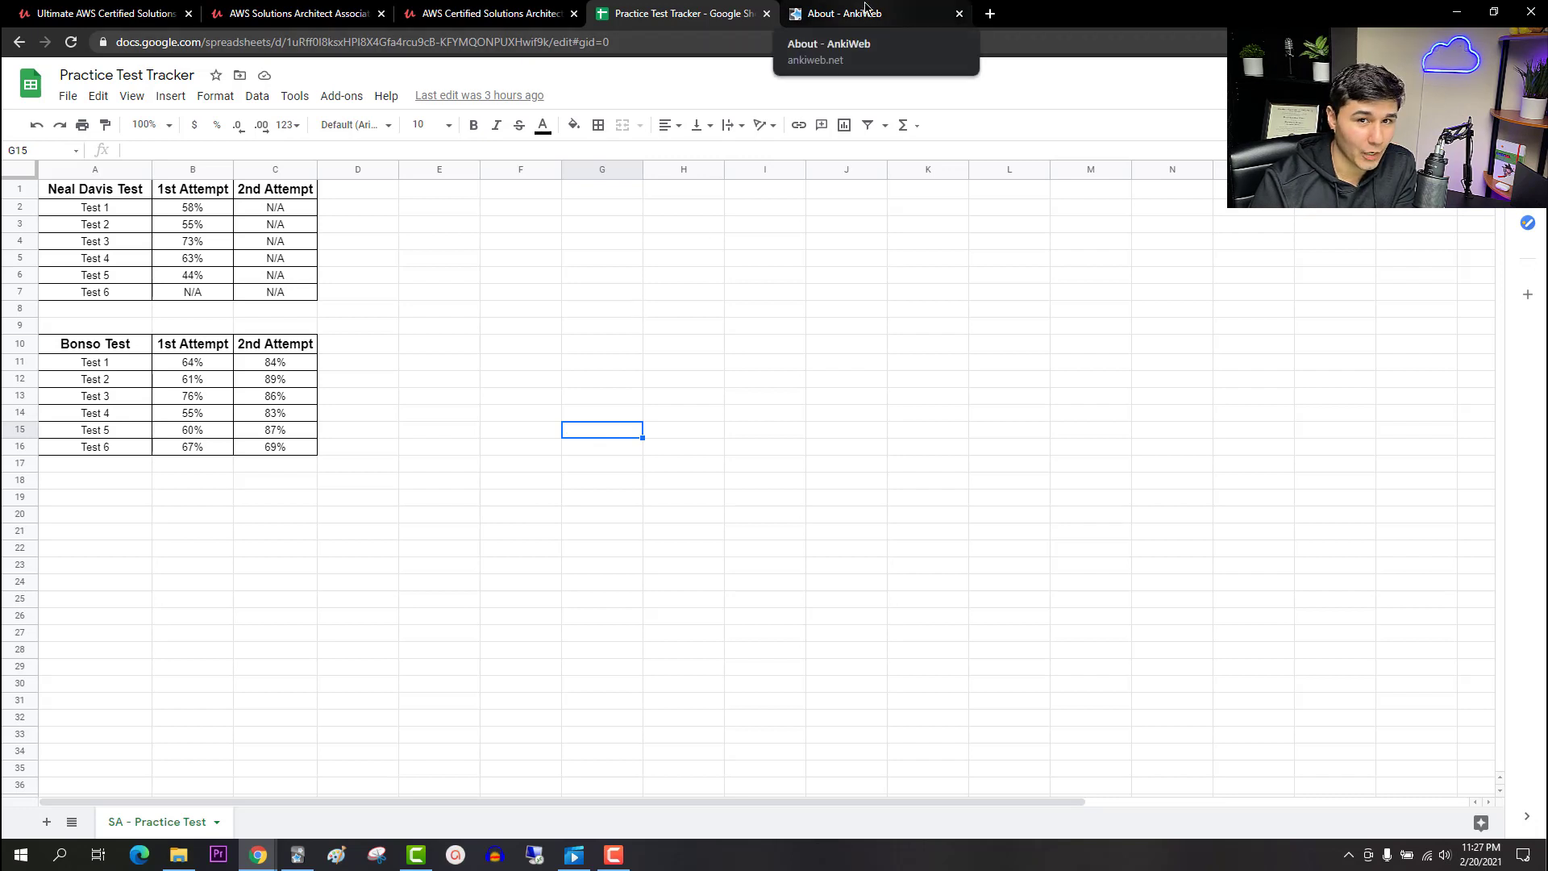
# Show the AnkiWeb About page, briefly revealing and hiding the Anki desktop deck list.
pyautogui.click(874, 13)
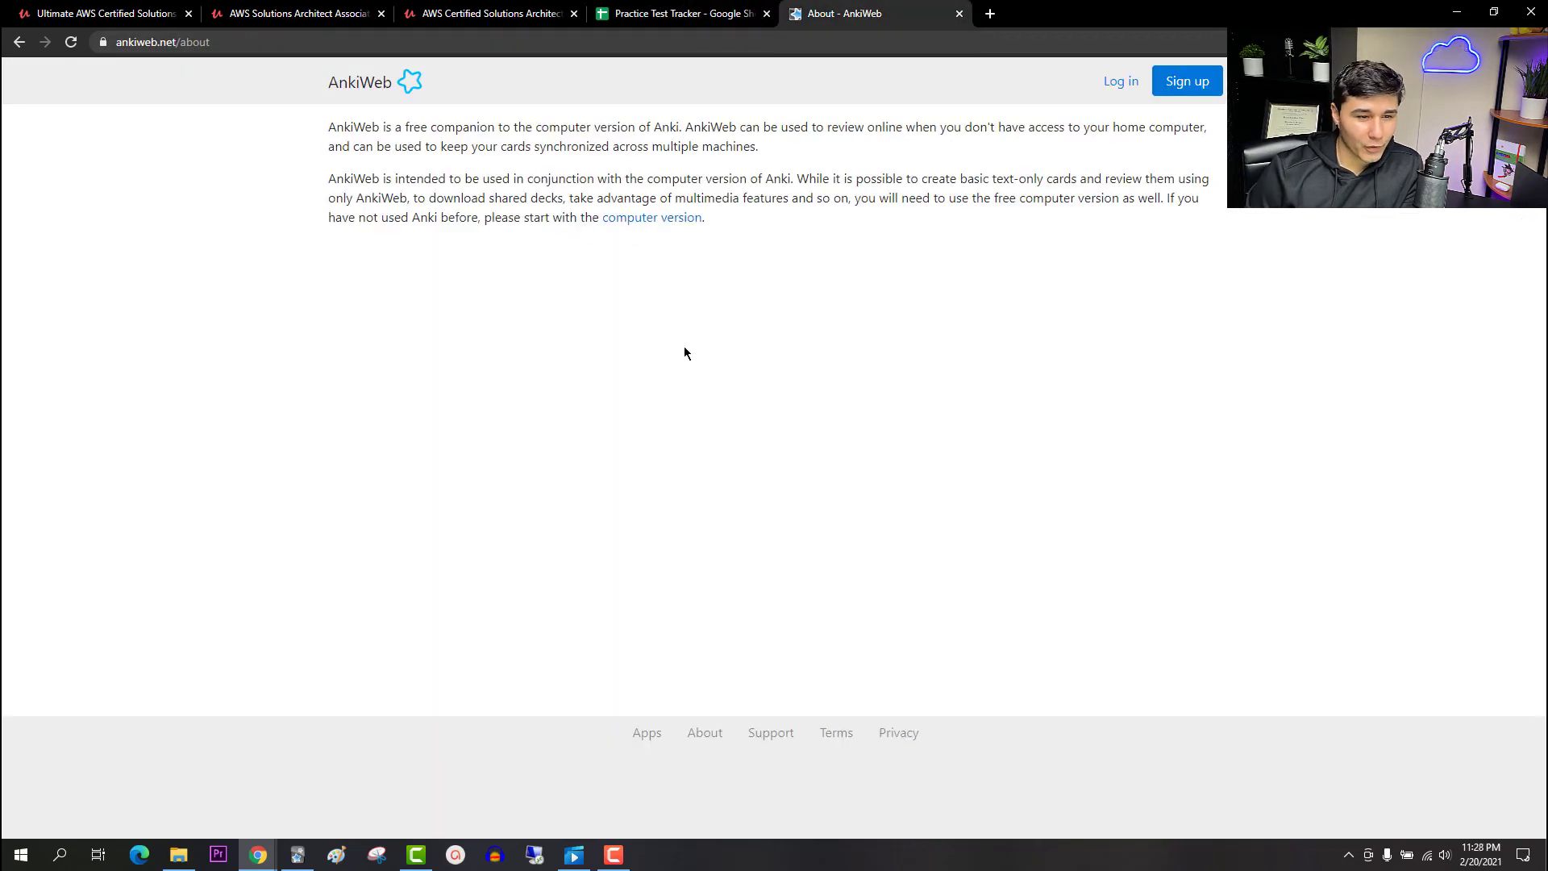
pyautogui.moveTo(329, 126); pyautogui.dragTo(456, 125)
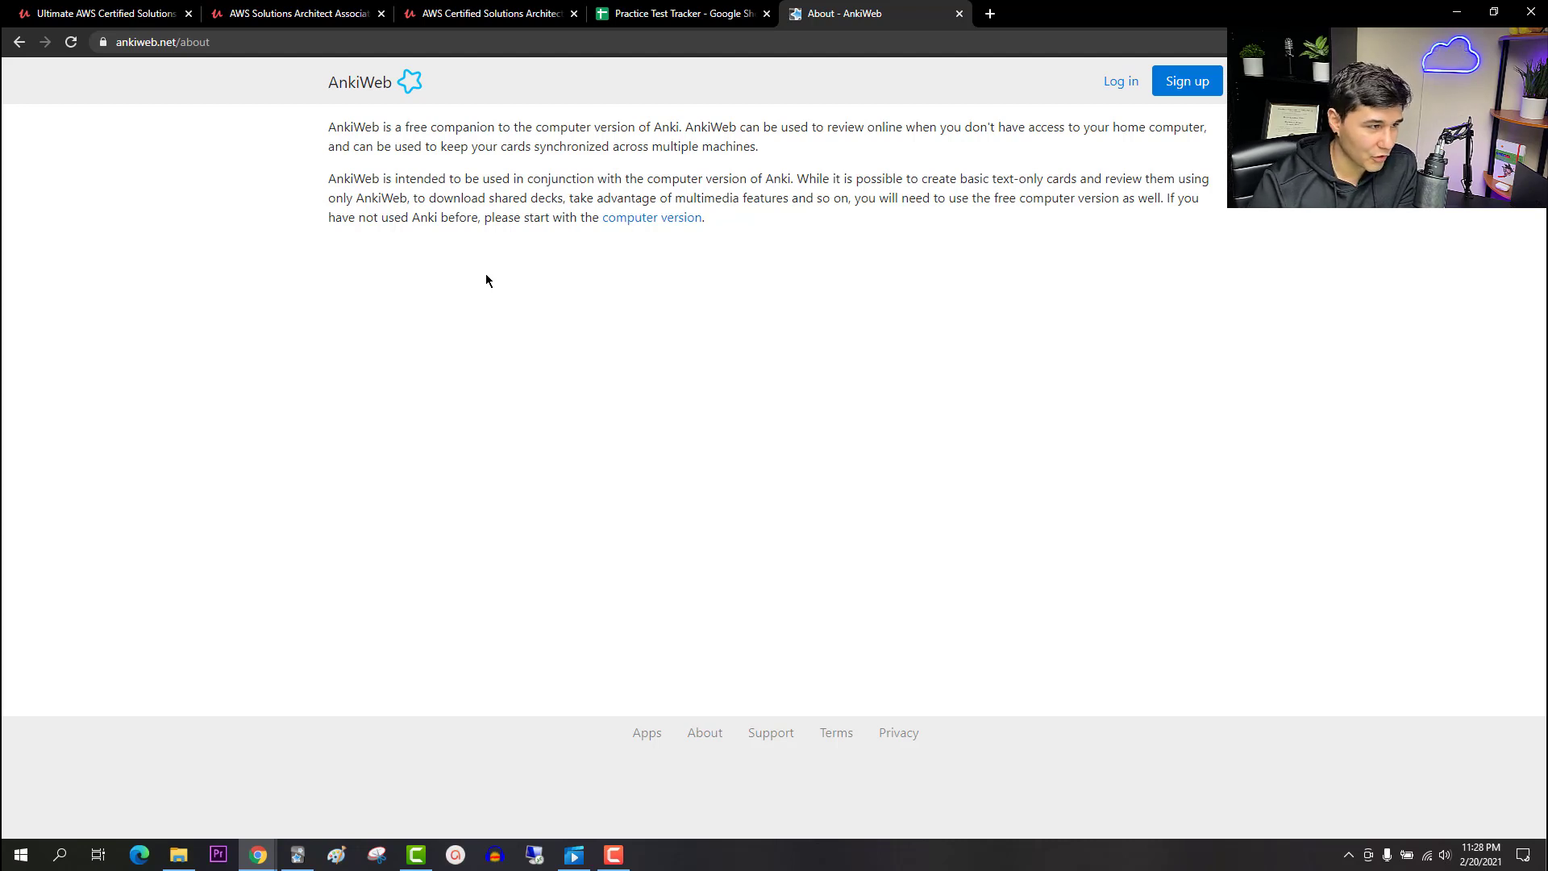
pyautogui.moveTo(515, 294)
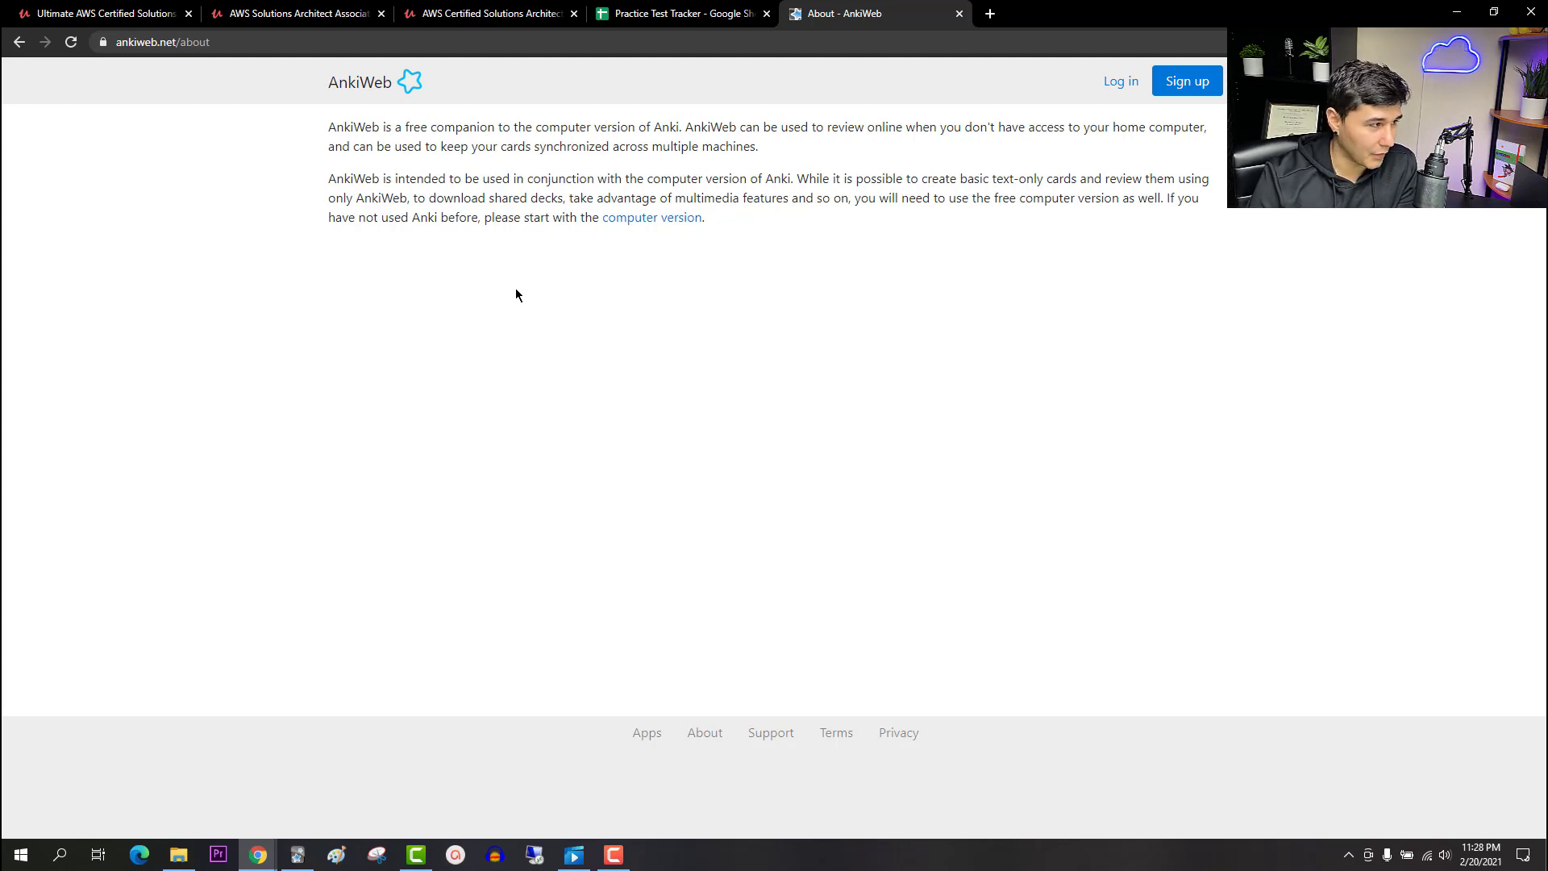
pyautogui.click(295, 855)
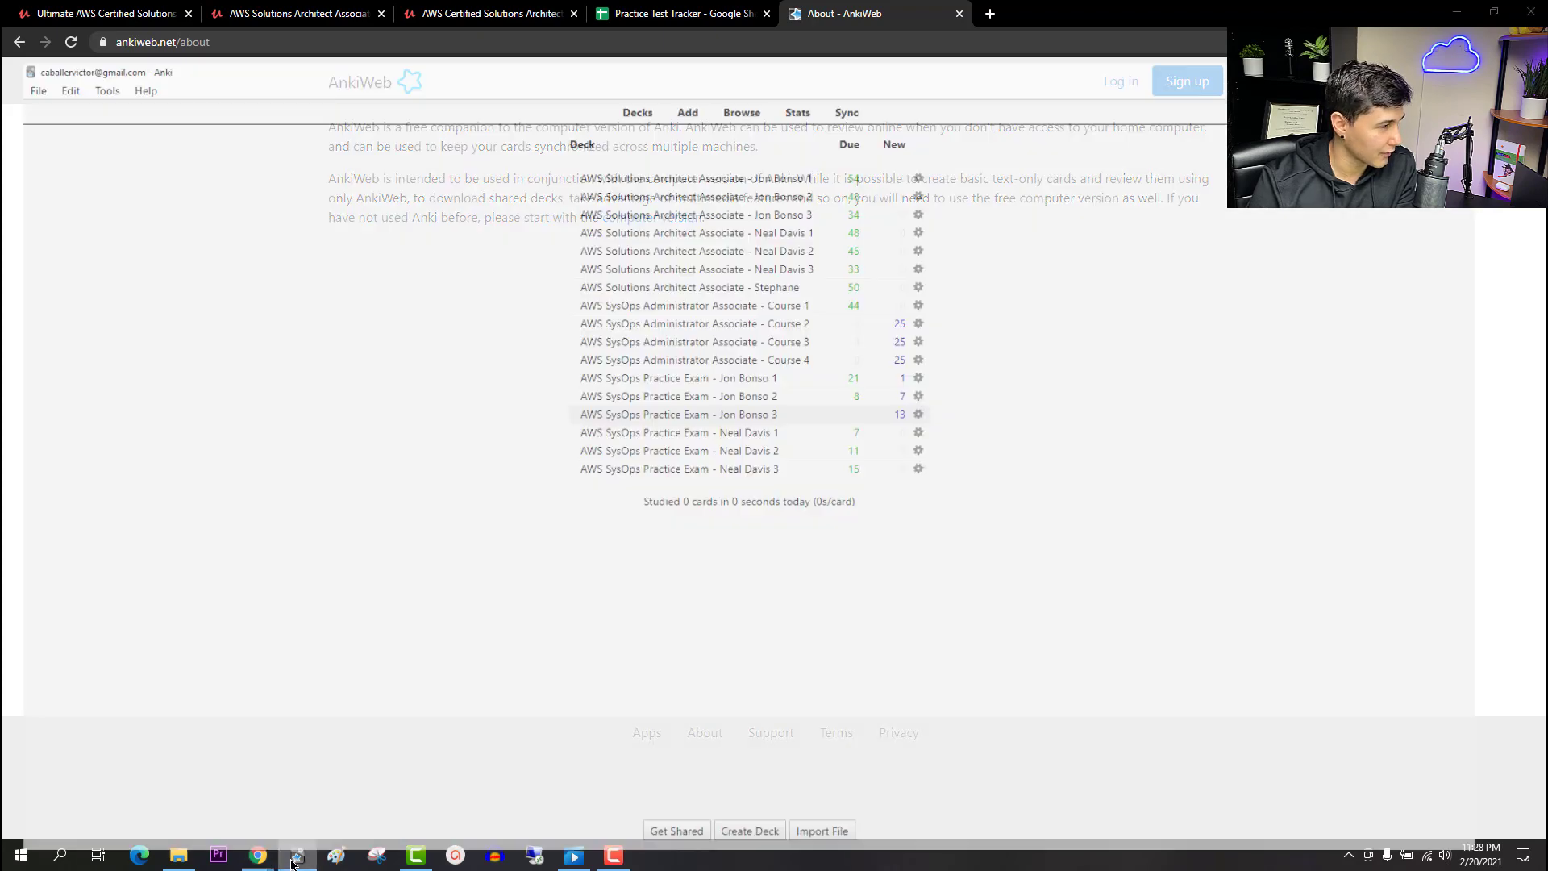
pyautogui.click(296, 854)
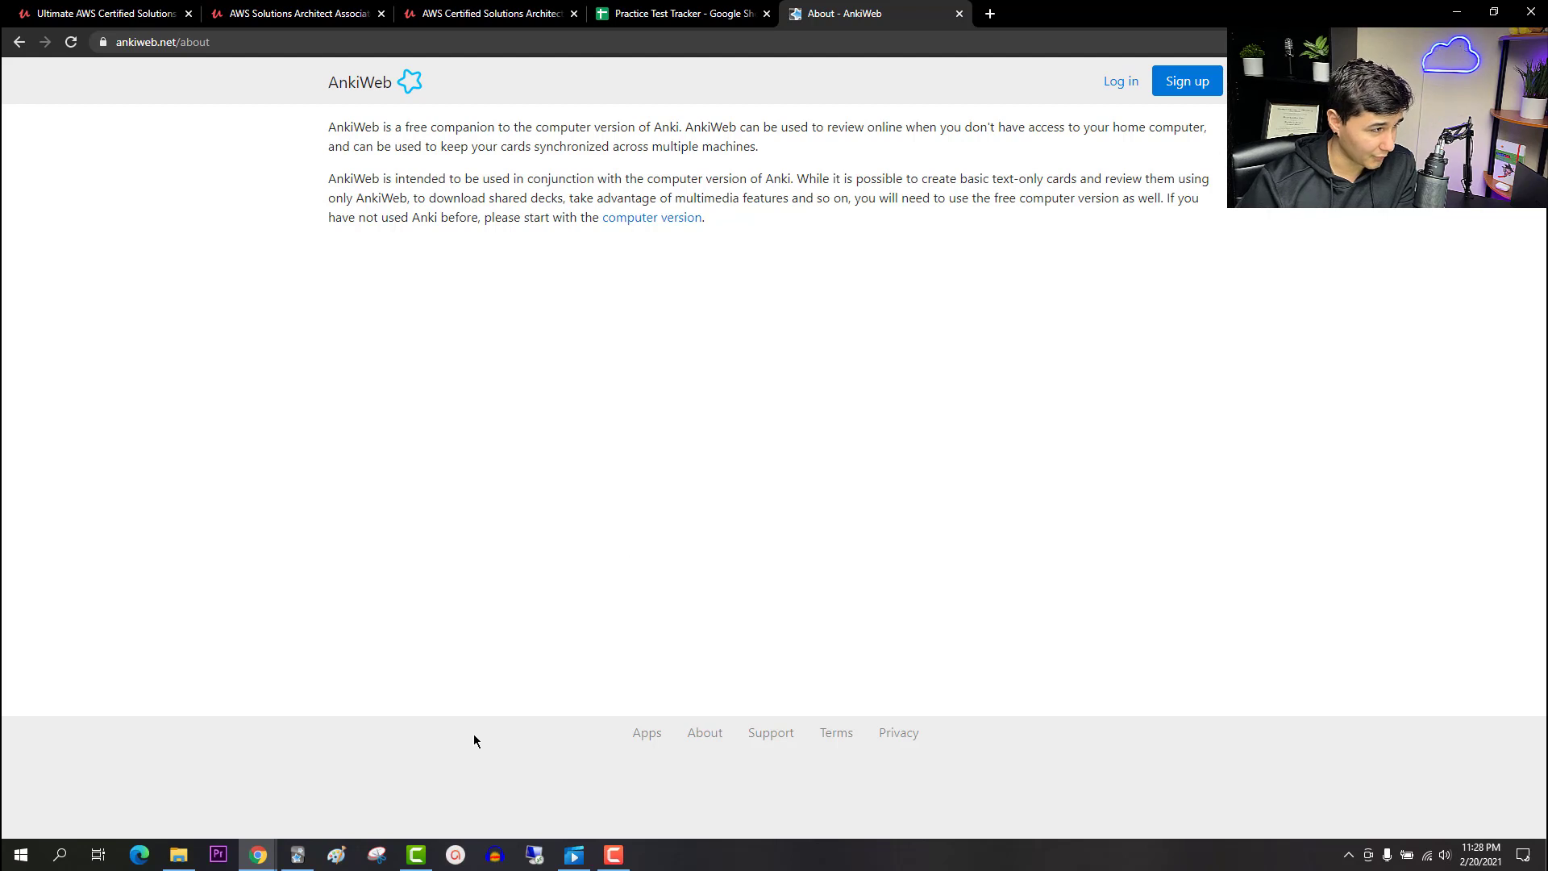
pyautogui.moveTo(375, 771)
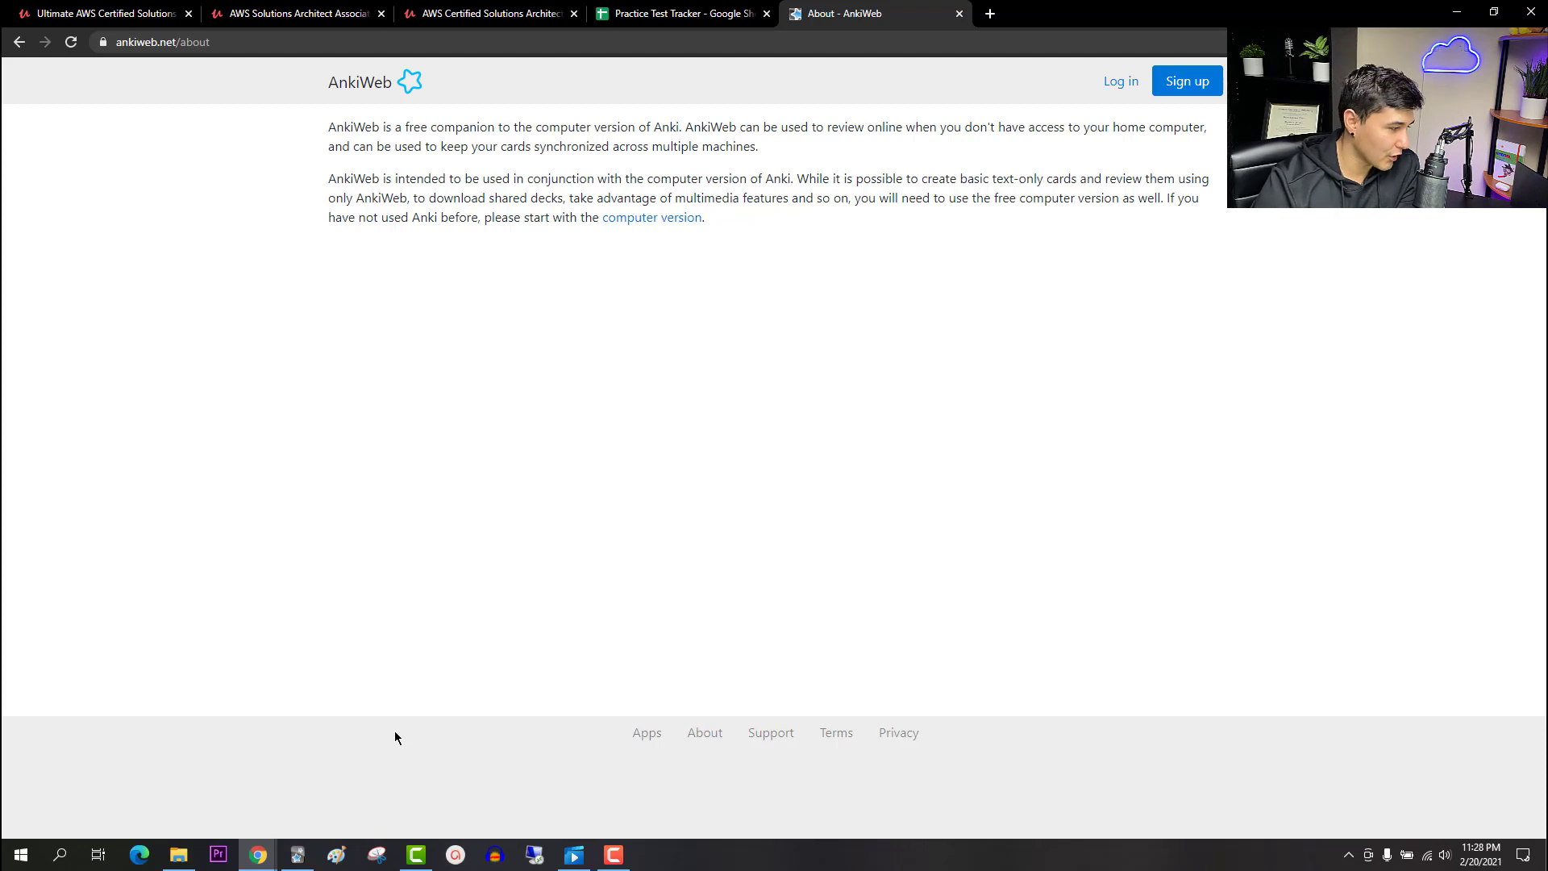
pyautogui.moveTo(649, 325)
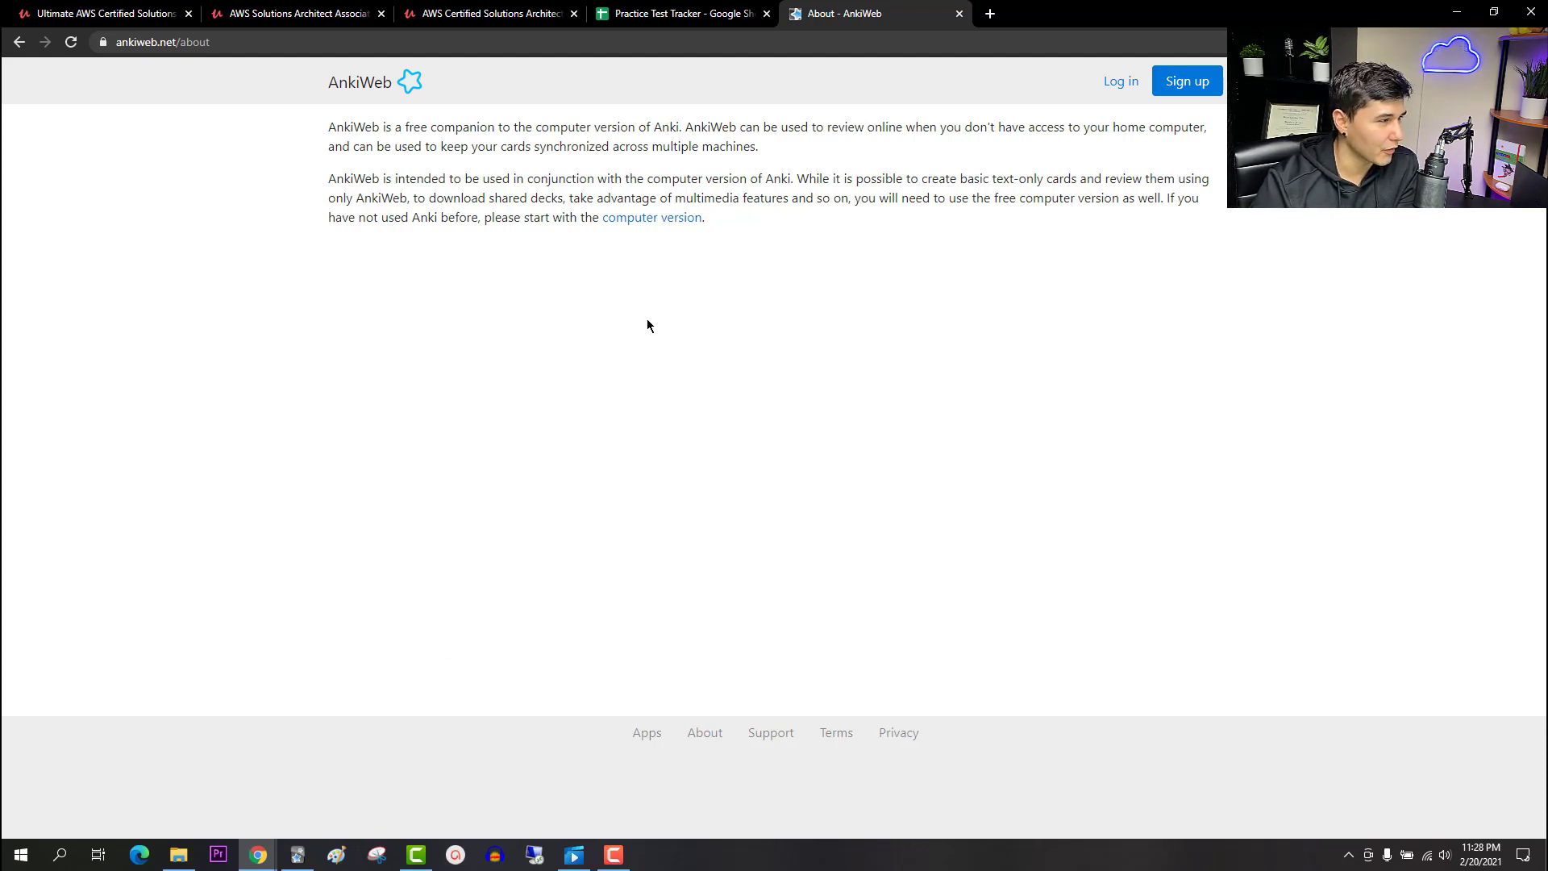
# Bring the Anki desktop app into view listing the AWS decks with due and new counts.
pyautogui.click(297, 854)
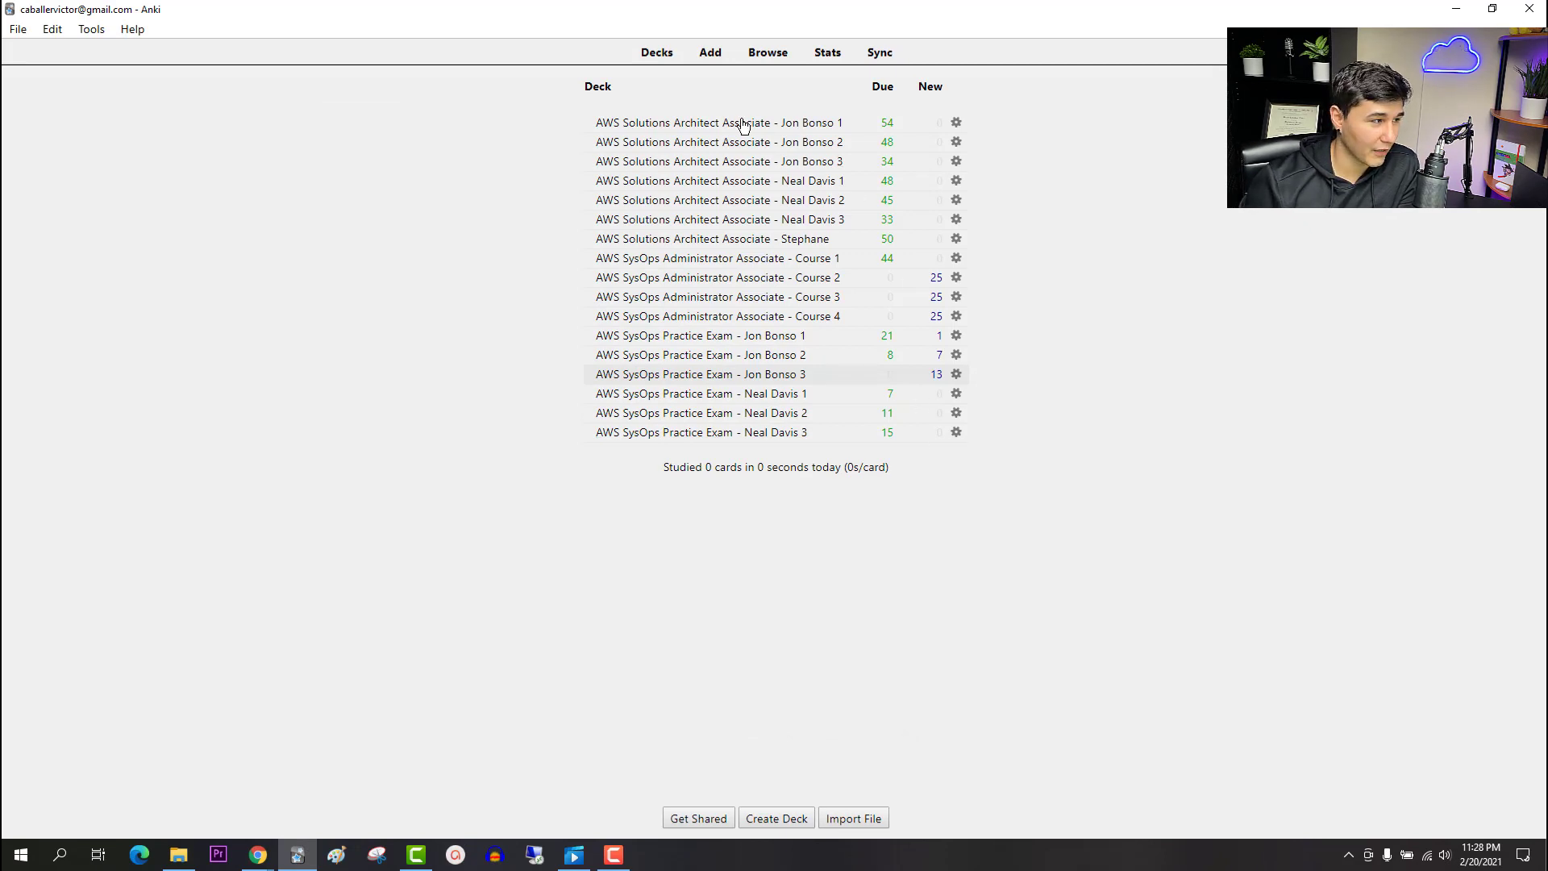
pyautogui.moveTo(675, 215)
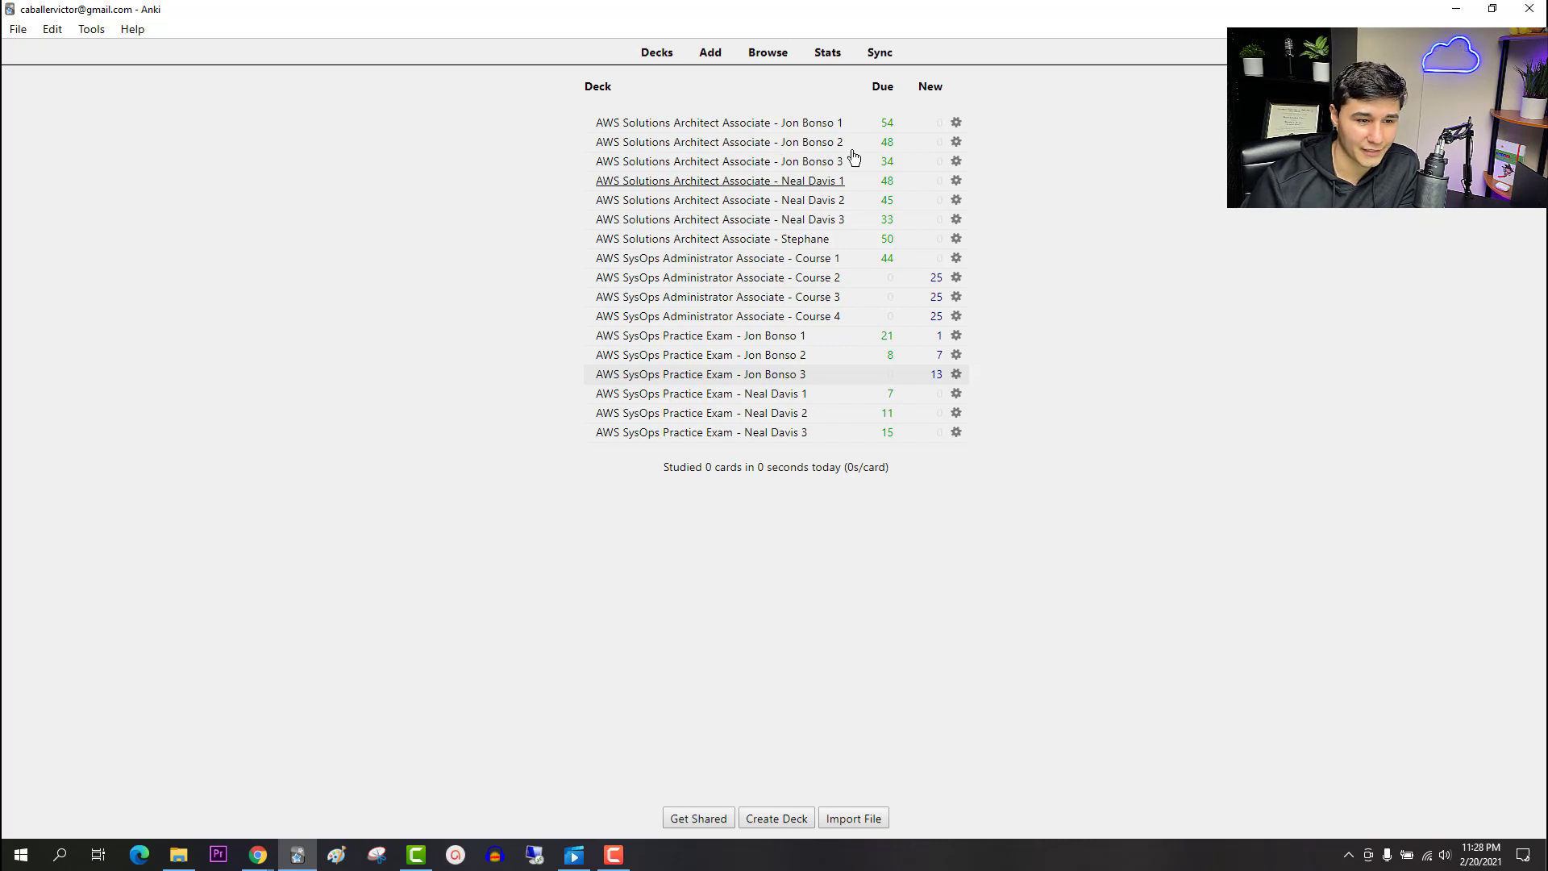
pyautogui.moveTo(808, 162)
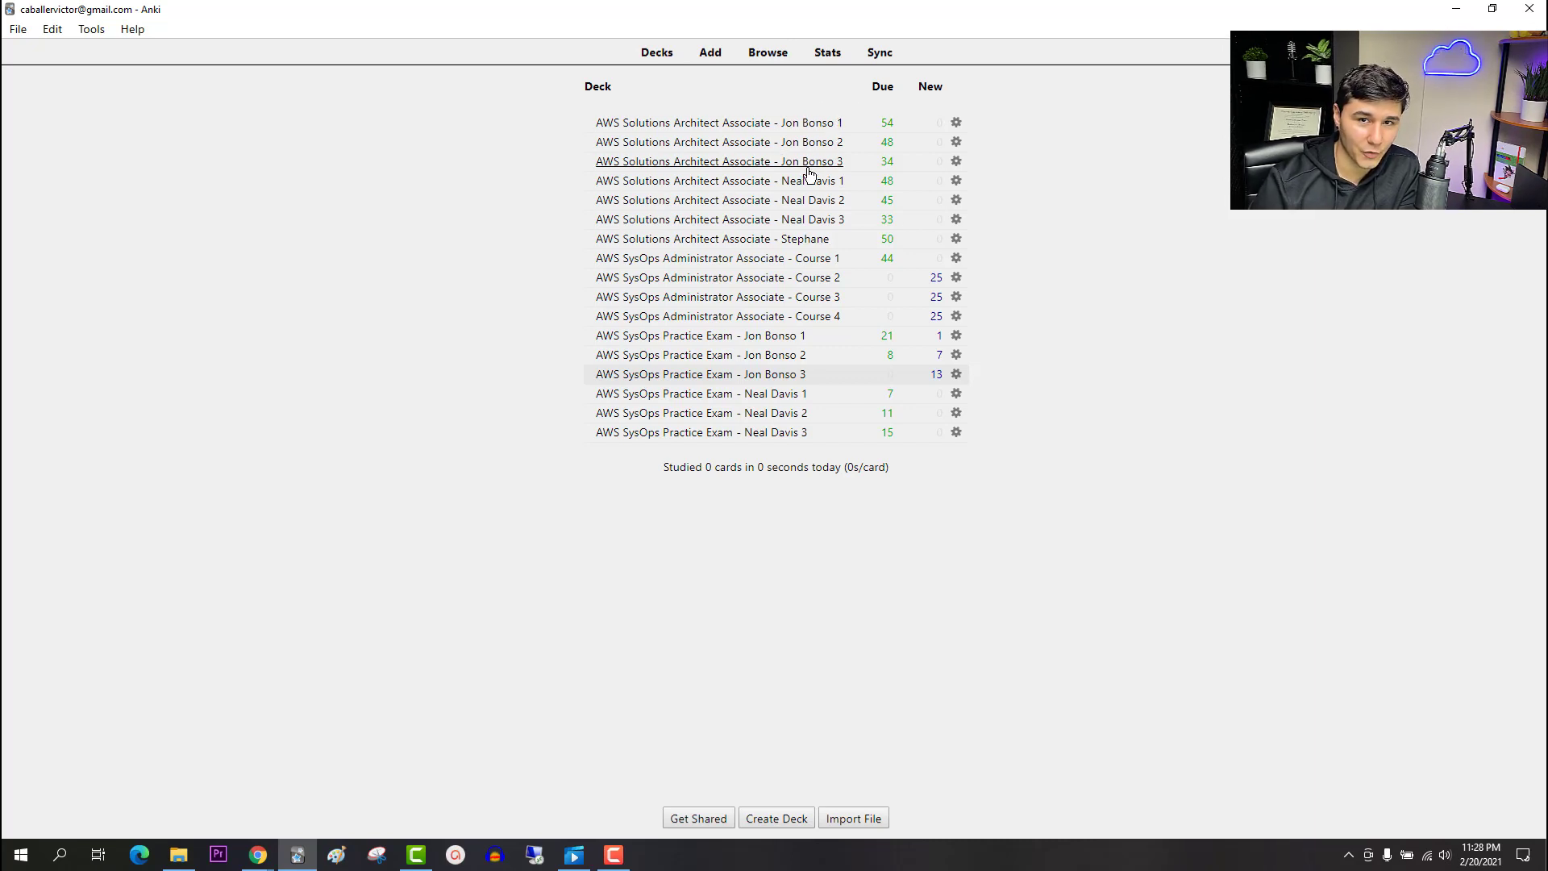